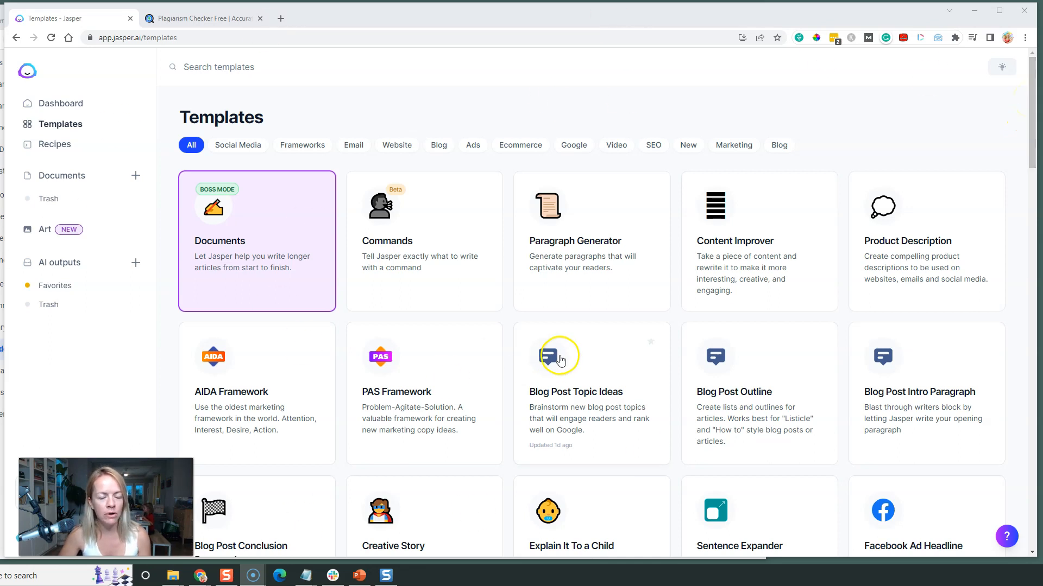
{"action": "mouse_move", "coordinate": [987, 131]}
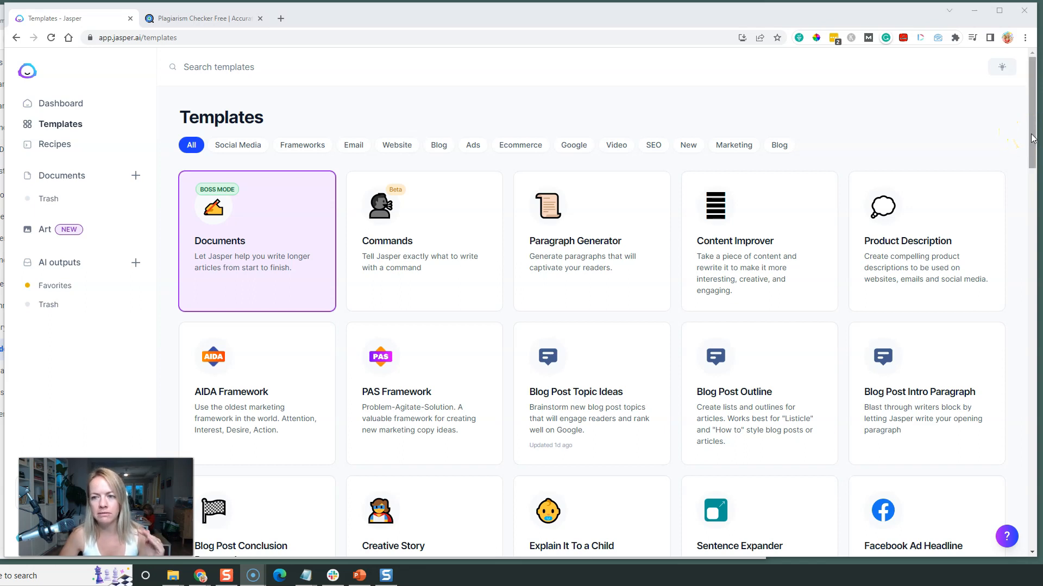
Scroll the Templates page down until the One-Shot Blog Post card is in view
{"action": "scroll", "scroll_direction": "down", "scroll_amount": 3}
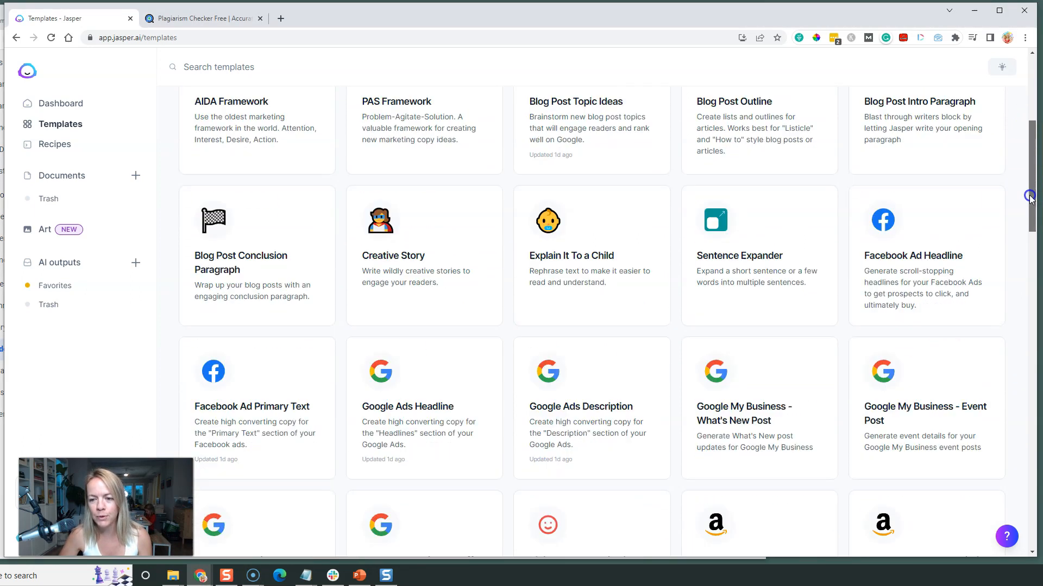
{"action": "scroll", "scroll_direction": "down", "scroll_amount": 3}
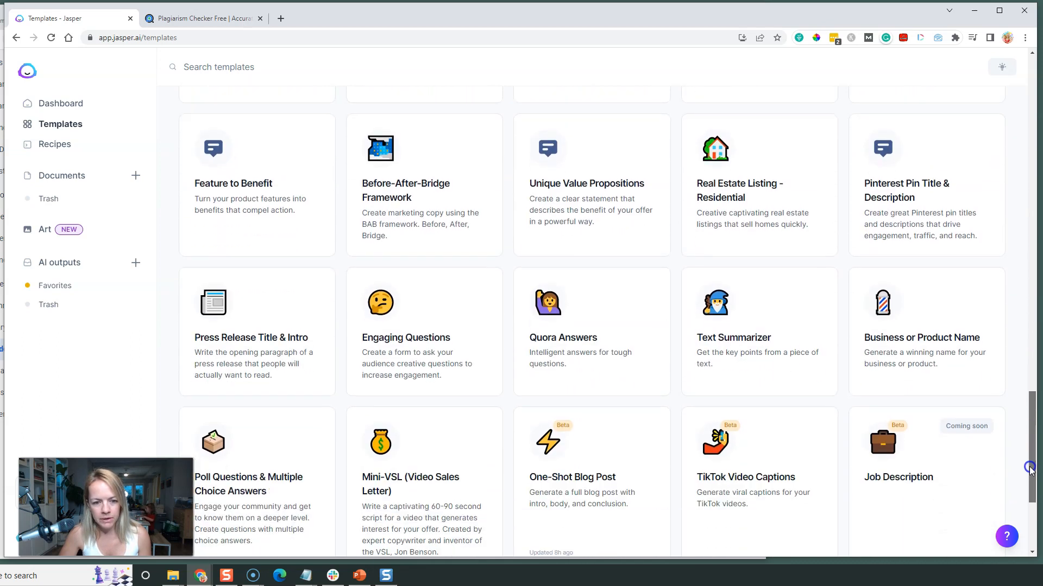
{"action": "scroll", "scroll_direction": "down", "scroll_amount": 3}
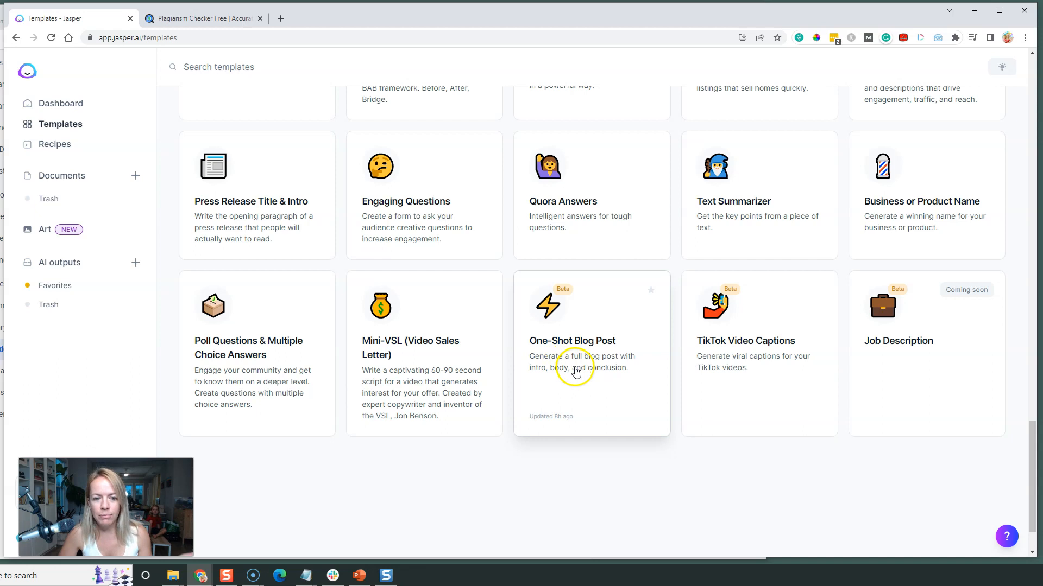
Open One-Shot Blog Post with topic 'Best ways to relax after a hard week', audience 'stressed moms'
{"action": "left_click", "coordinate": [590, 352]}
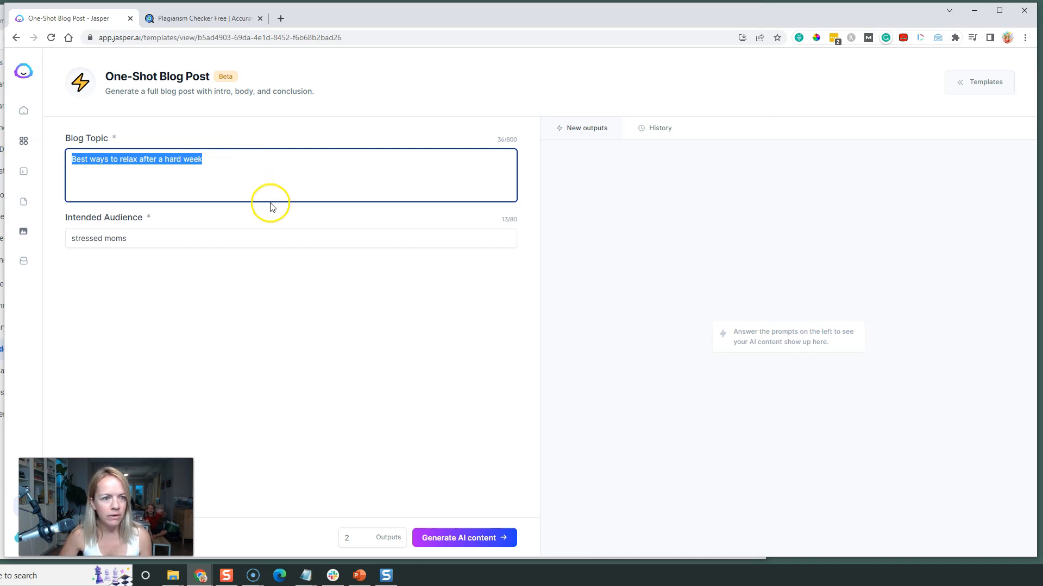
{"action": "mouse_move", "coordinate": [253, 174]}
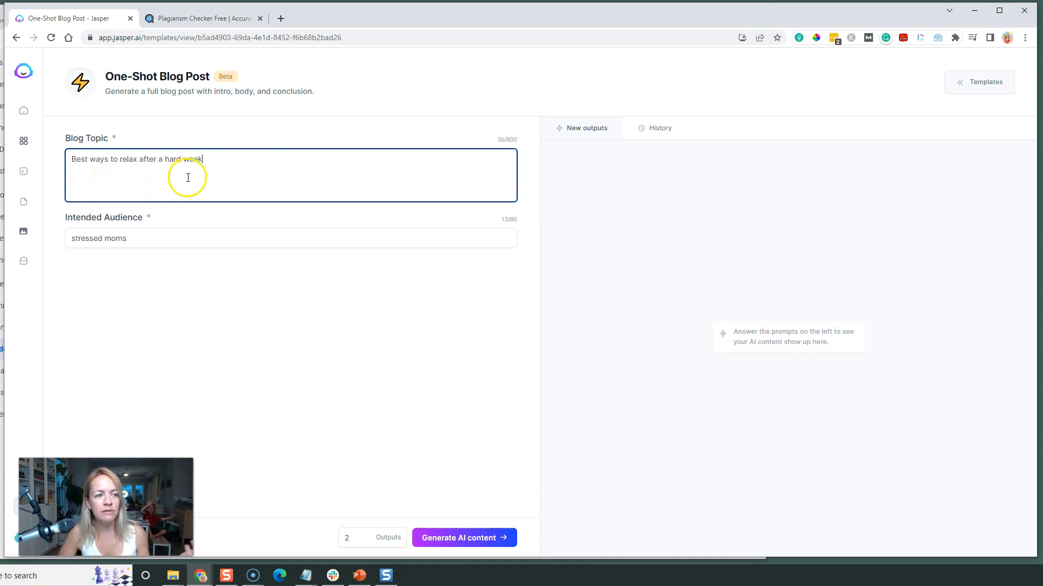
{"action": "left_click", "coordinate": [289, 237]}
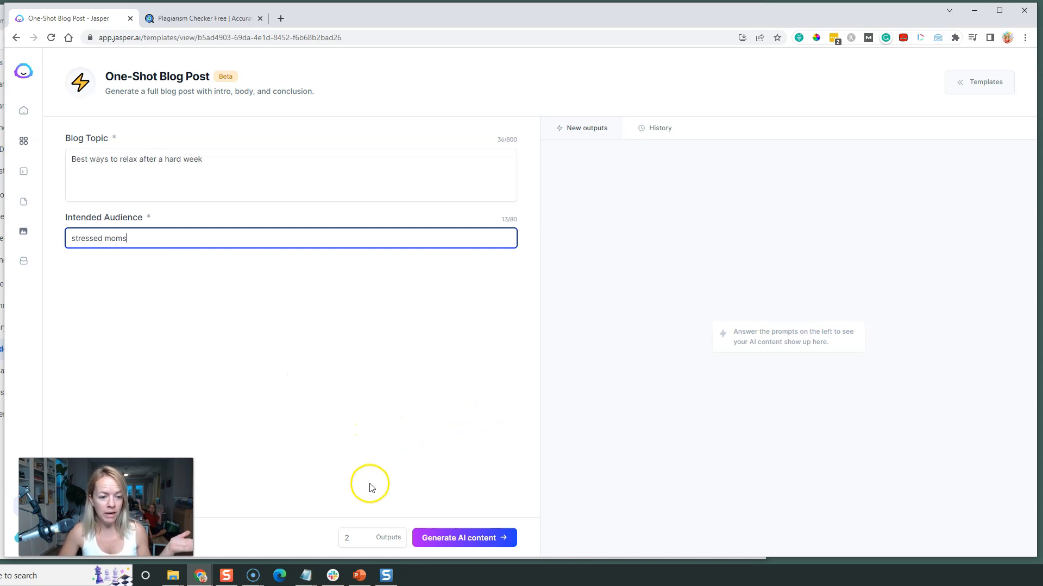
{"action": "mouse_move", "coordinate": [373, 537]}
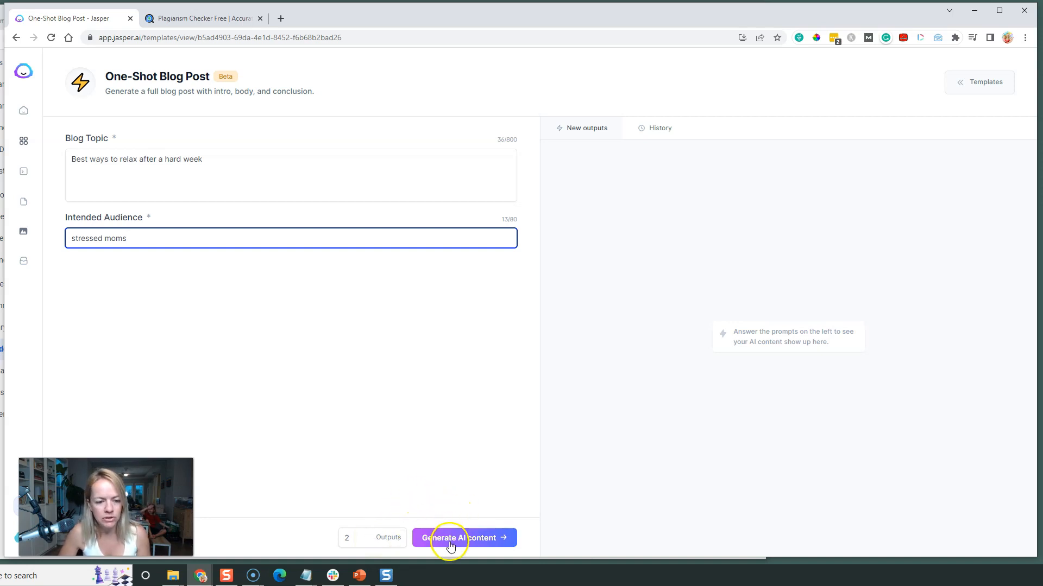
Generate the blog post drafts, producing 'How to Relax After a Hard Week (Stressed Moms)'
{"action": "left_click", "coordinate": [464, 537]}
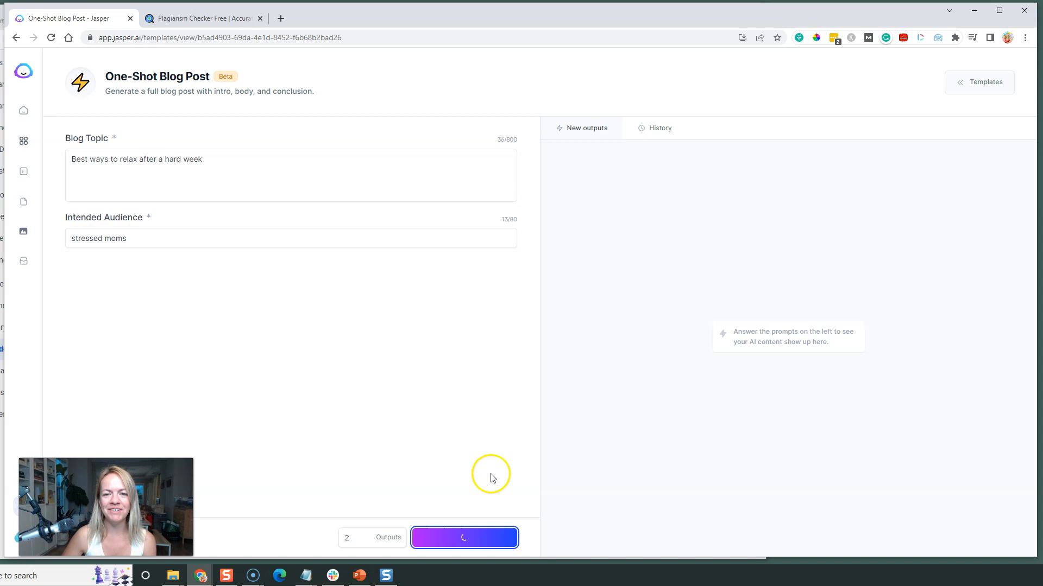
{"action": "left_click", "coordinate": [463, 537]}
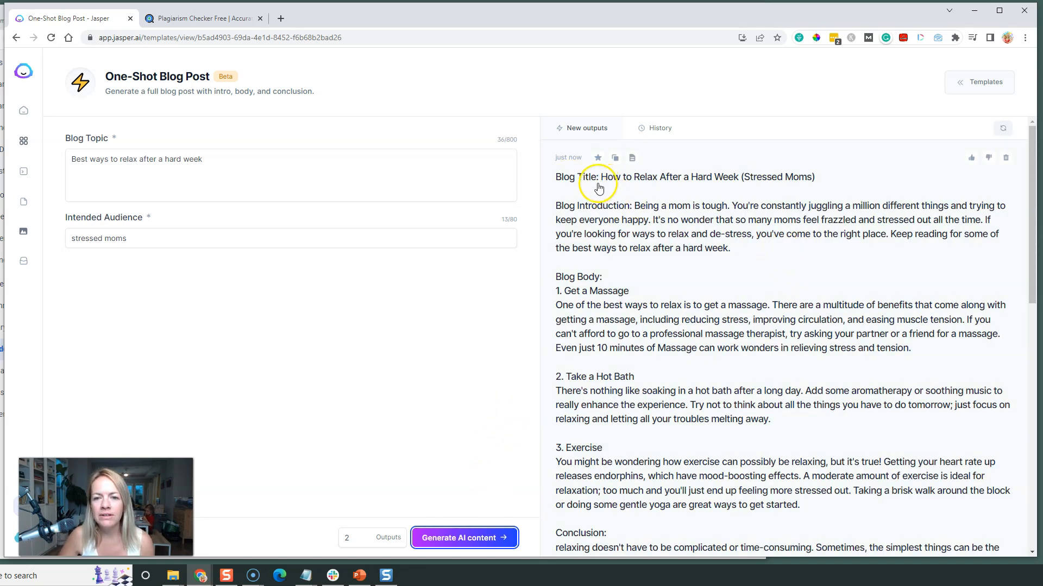
{"action": "mouse_move", "coordinate": [613, 420]}
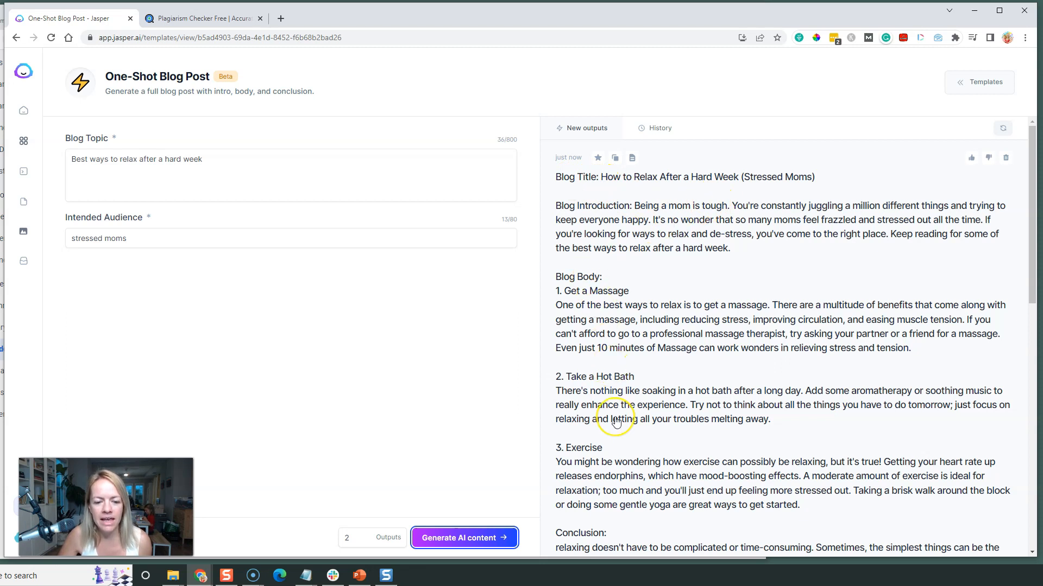
{"action": "scroll", "scroll_direction": "down", "scroll_amount": 3}
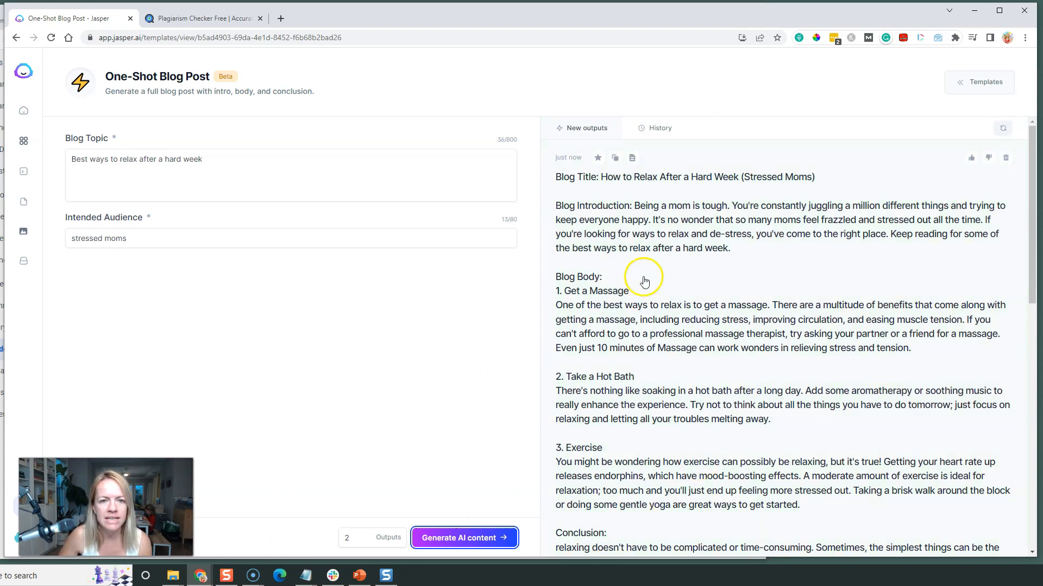
{"action": "mouse_move", "coordinate": [649, 210]}
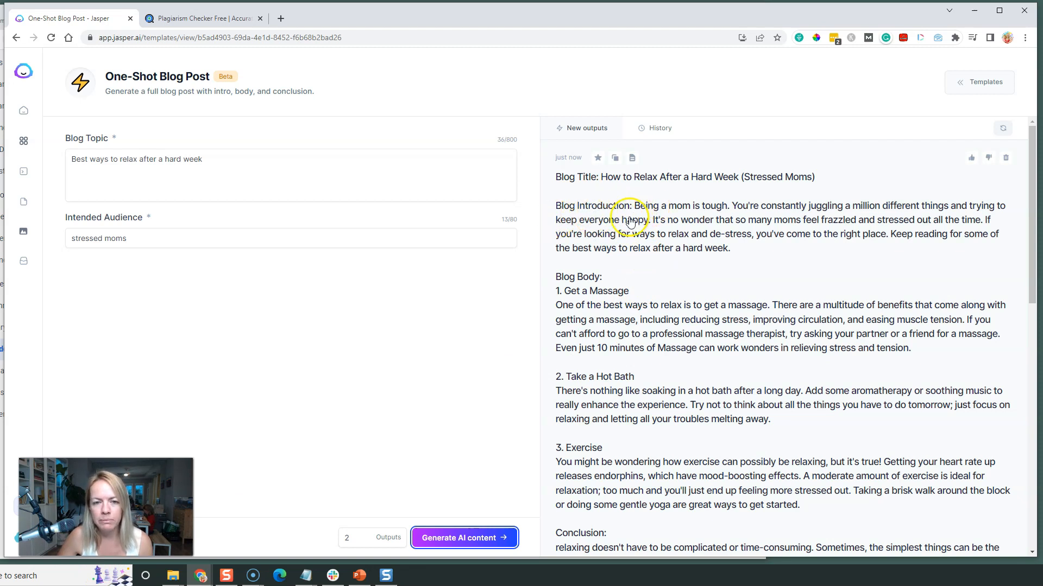
{"action": "mouse_move", "coordinate": [754, 216]}
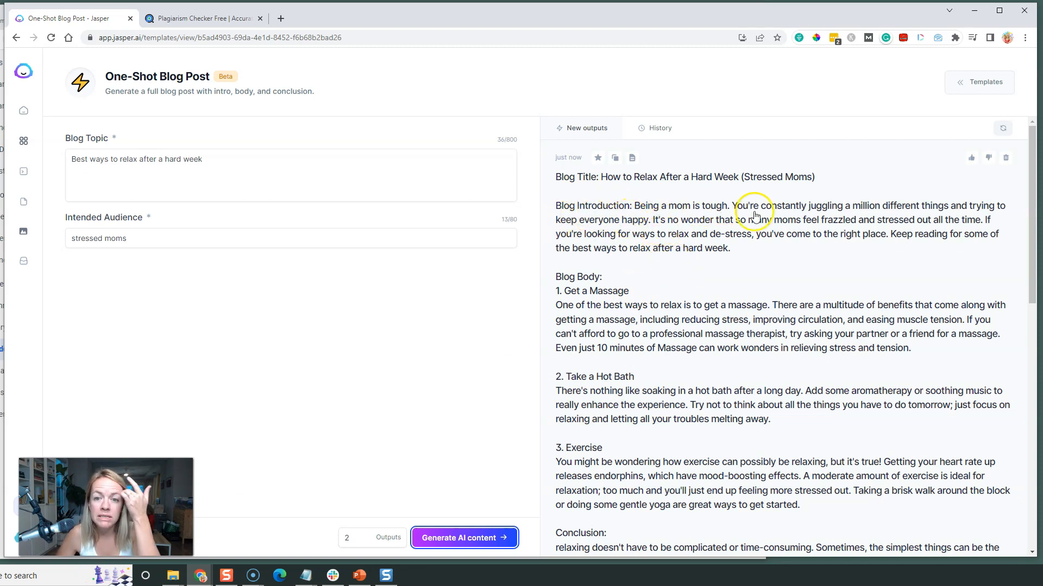
{"action": "mouse_move", "coordinate": [858, 278]}
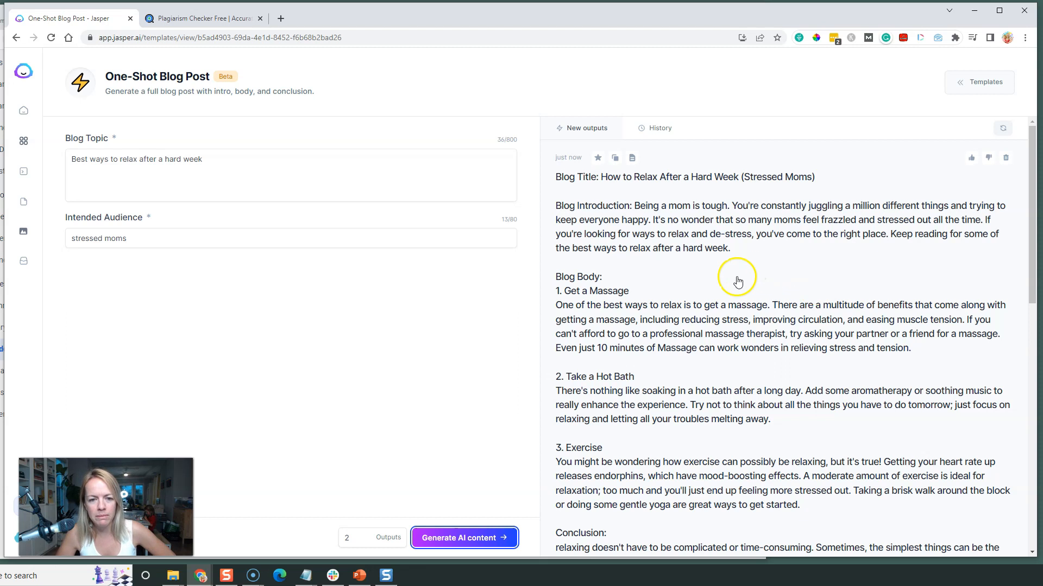
{"action": "scroll", "scroll_direction": "down", "scroll_amount": 3}
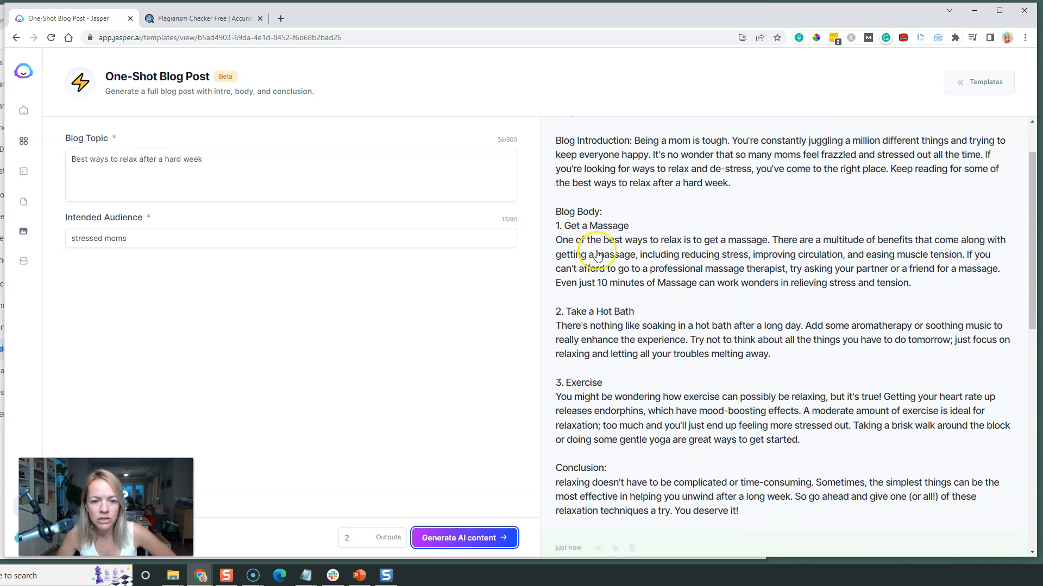
{"action": "scroll", "scroll_direction": "down", "scroll_amount": 3}
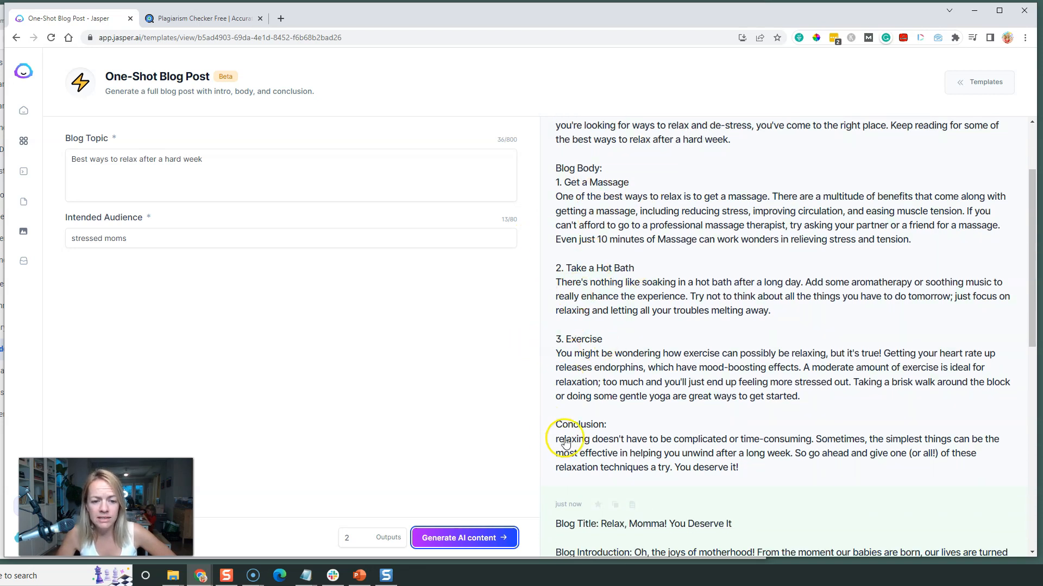
{"action": "scroll", "scroll_direction": "down", "scroll_amount": 3}
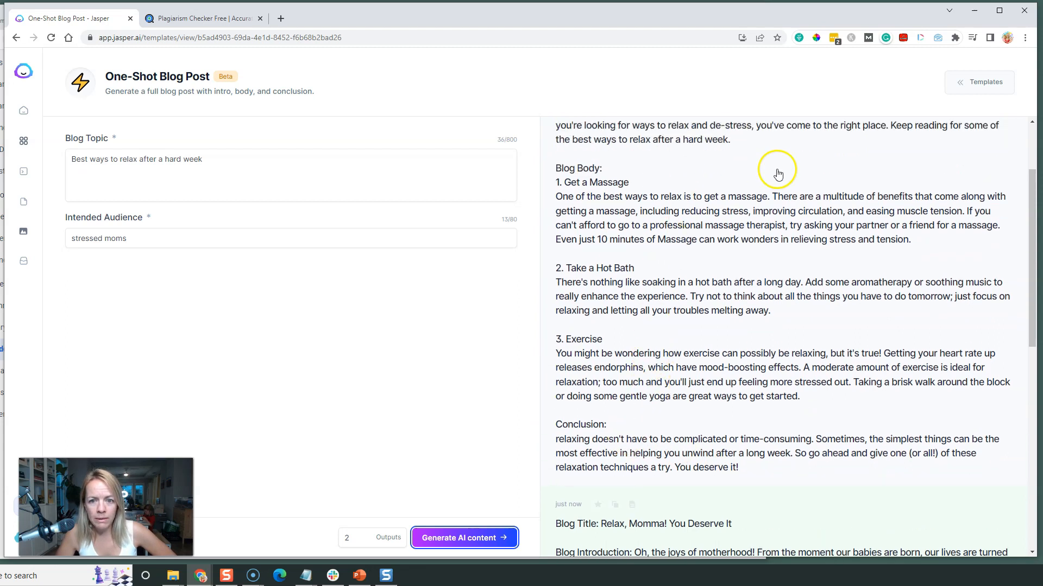
{"action": "mouse_move", "coordinate": [582, 205]}
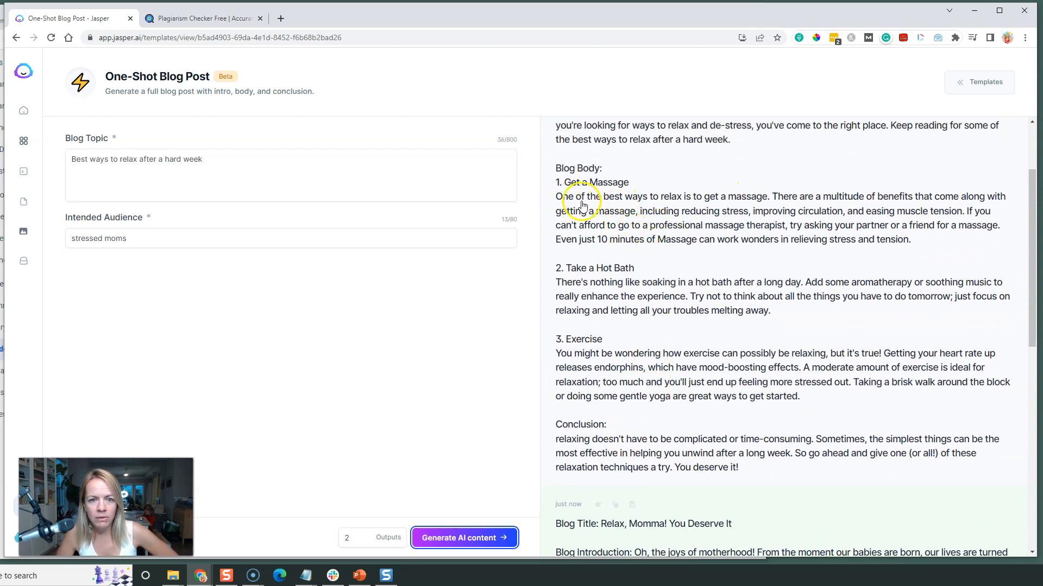
{"action": "mouse_move", "coordinate": [824, 203]}
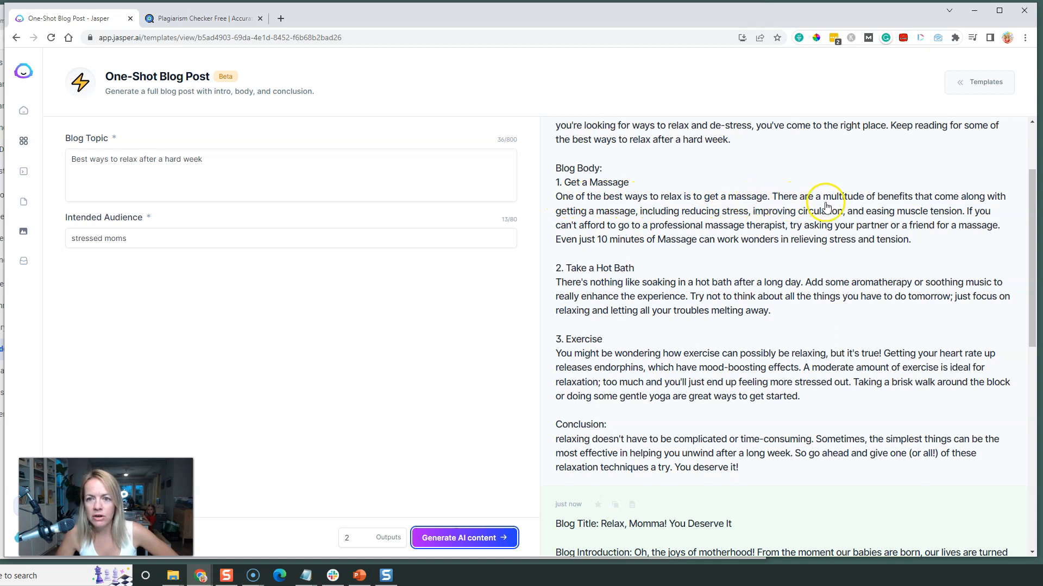
{"action": "mouse_move", "coordinate": [901, 212]}
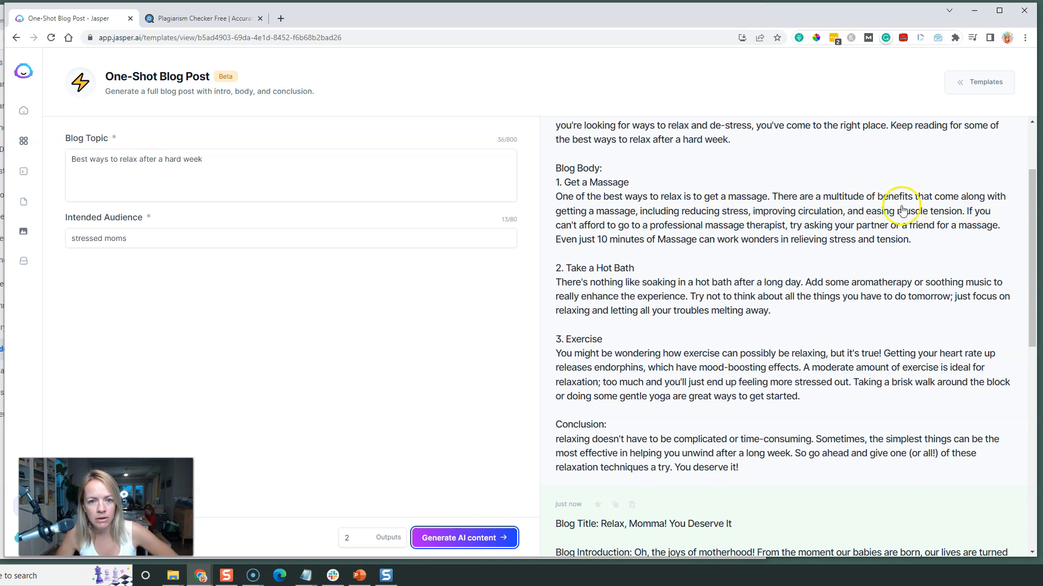
{"action": "mouse_move", "coordinate": [789, 335]}
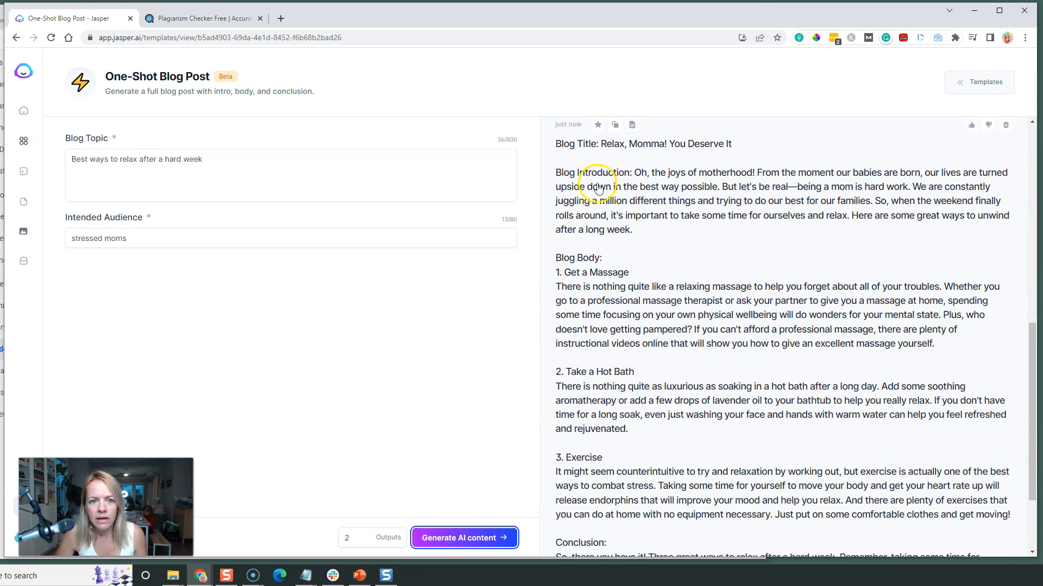
{"action": "mouse_move", "coordinate": [821, 179]}
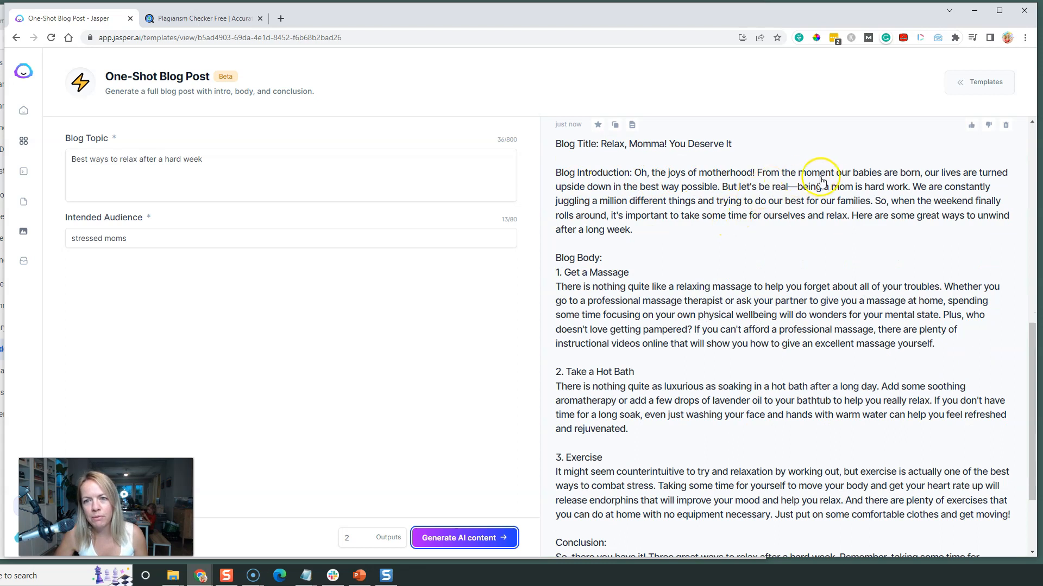
{"action": "mouse_move", "coordinate": [680, 230]}
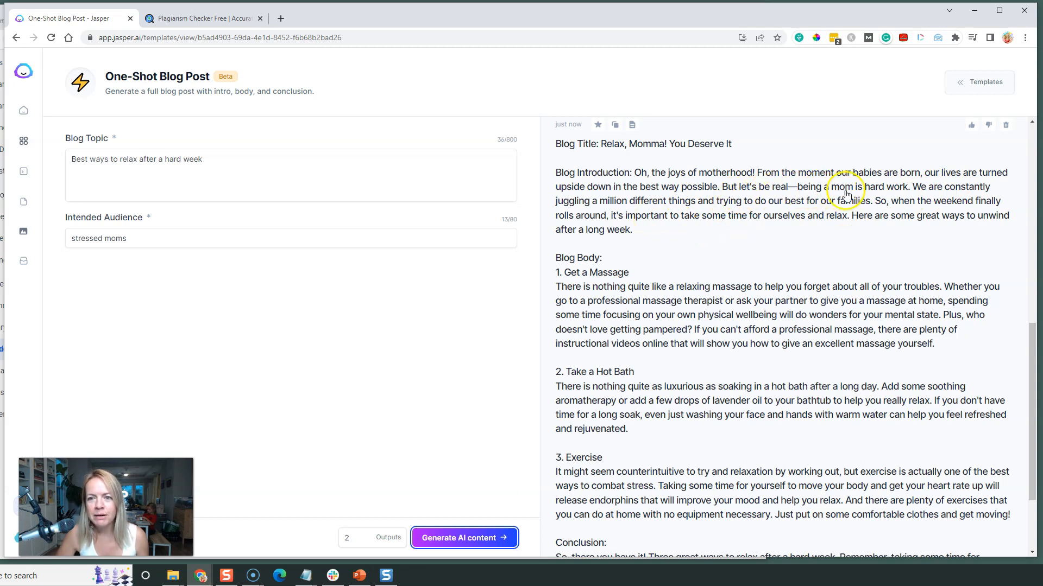
{"action": "mouse_move", "coordinate": [637, 220]}
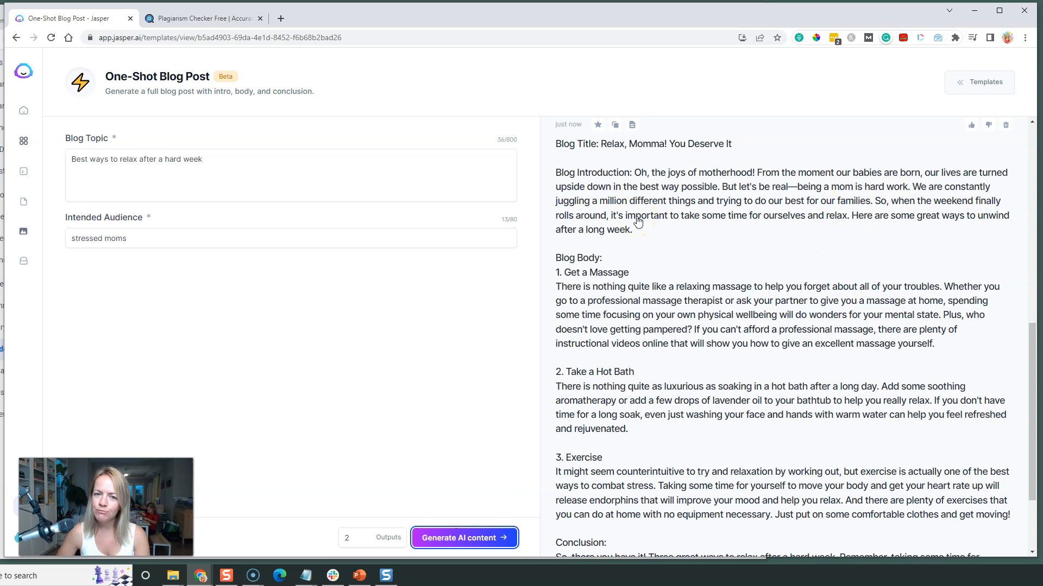
Read the enlarged 'Relax, Momma! You Deserve It' post down to its conclusion
{"action": "scroll", "scroll_direction": "down", "scroll_amount": 3}
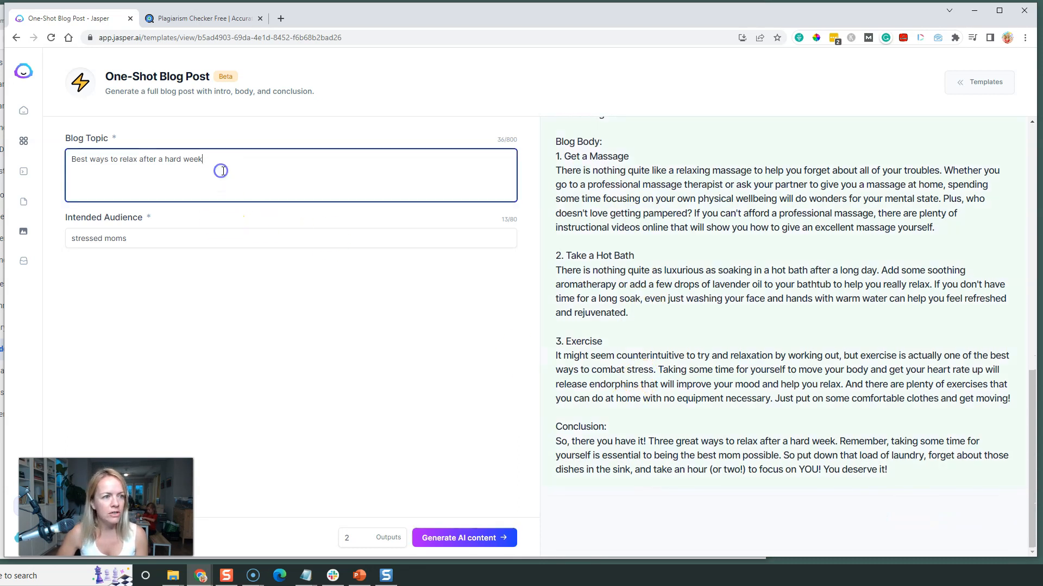
{"action": "mouse_move", "coordinate": [218, 166]}
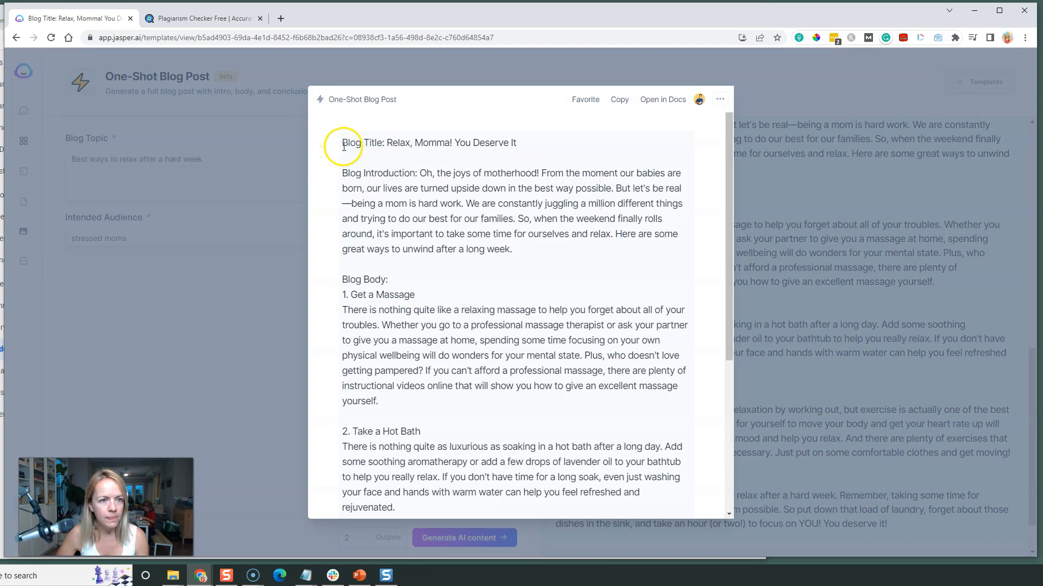
Close the enlarged view and scroll the outputs to compare with 'How to Relax After a Hard Week'
{"action": "left_click", "coordinate": [618, 99]}
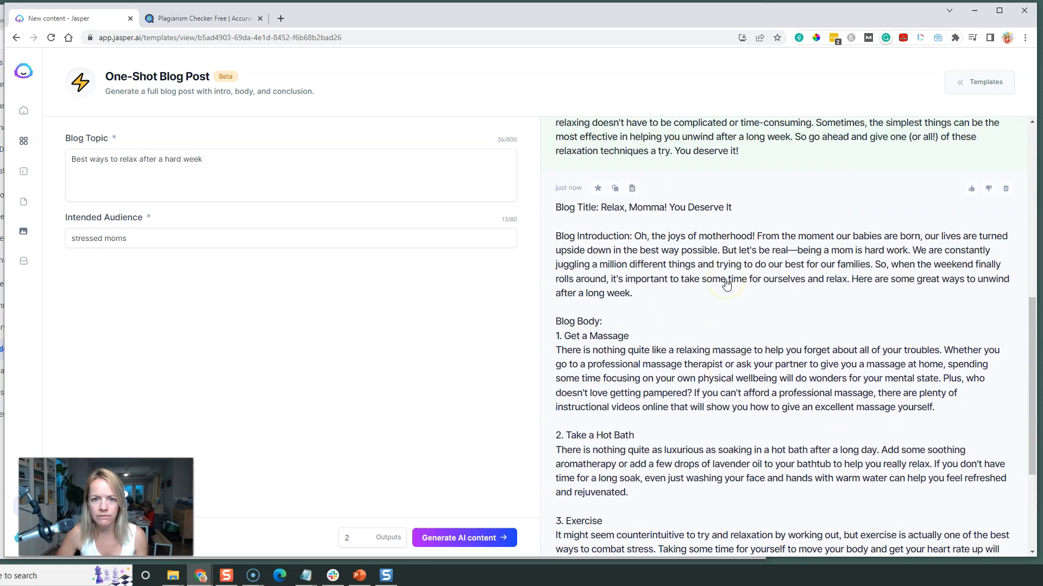
{"action": "scroll", "scroll_direction": "down", "scroll_amount": 3}
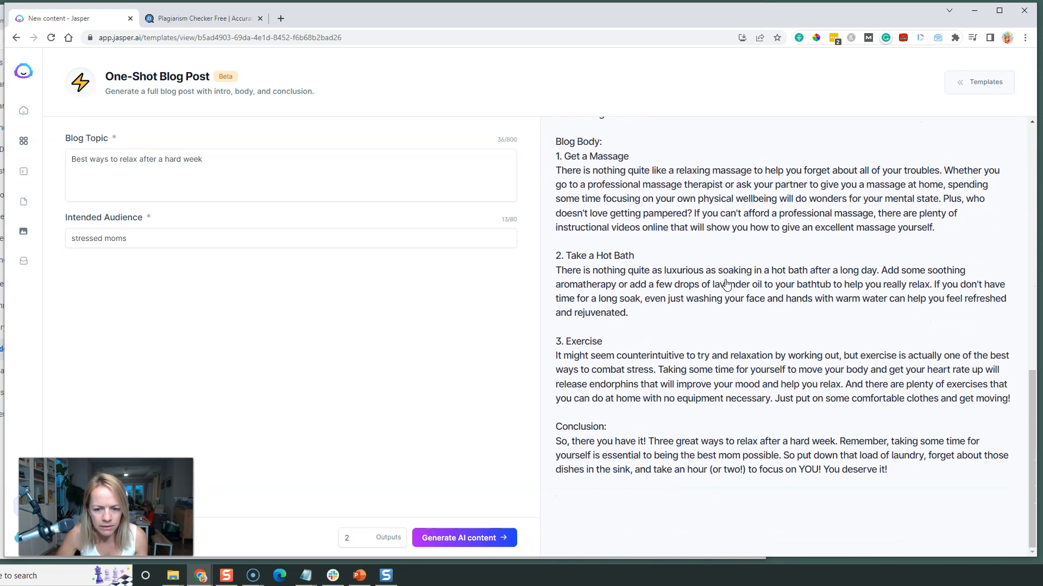
{"action": "left_click", "coordinate": [463, 538]}
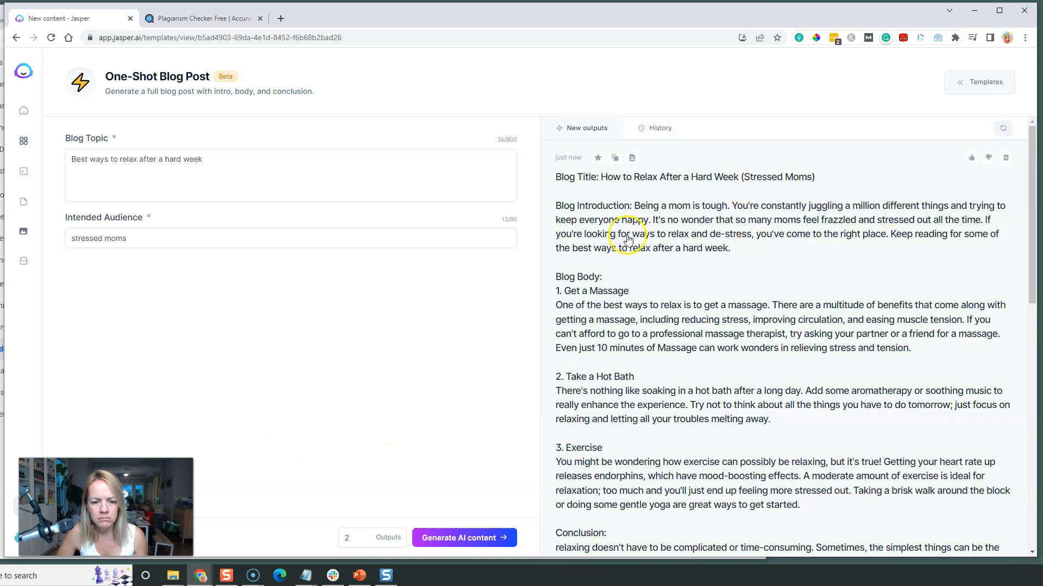
{"action": "scroll", "scroll_direction": "down", "scroll_amount": 3}
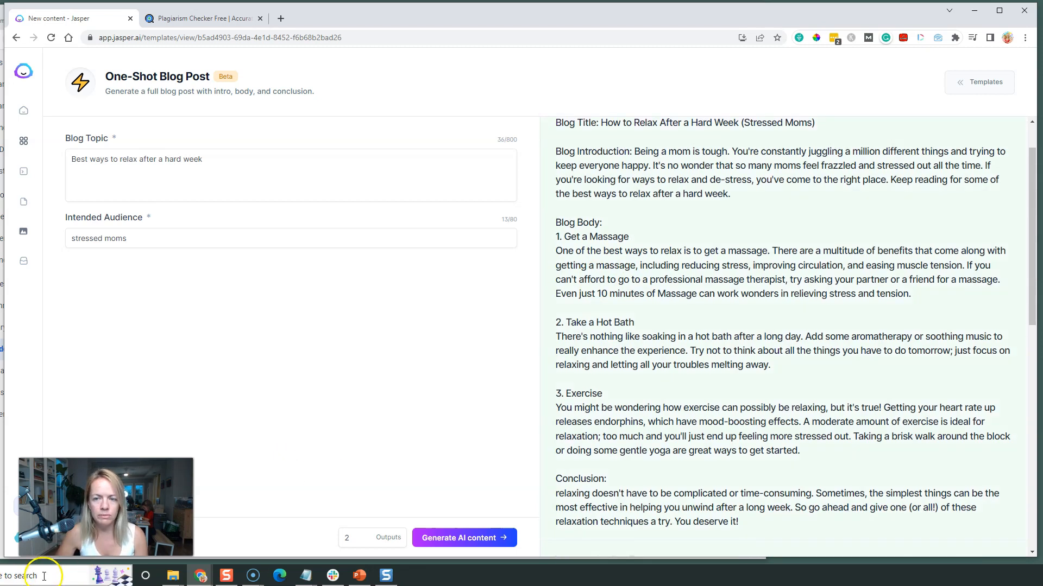
{"action": "mouse_move", "coordinate": [23, 111]}
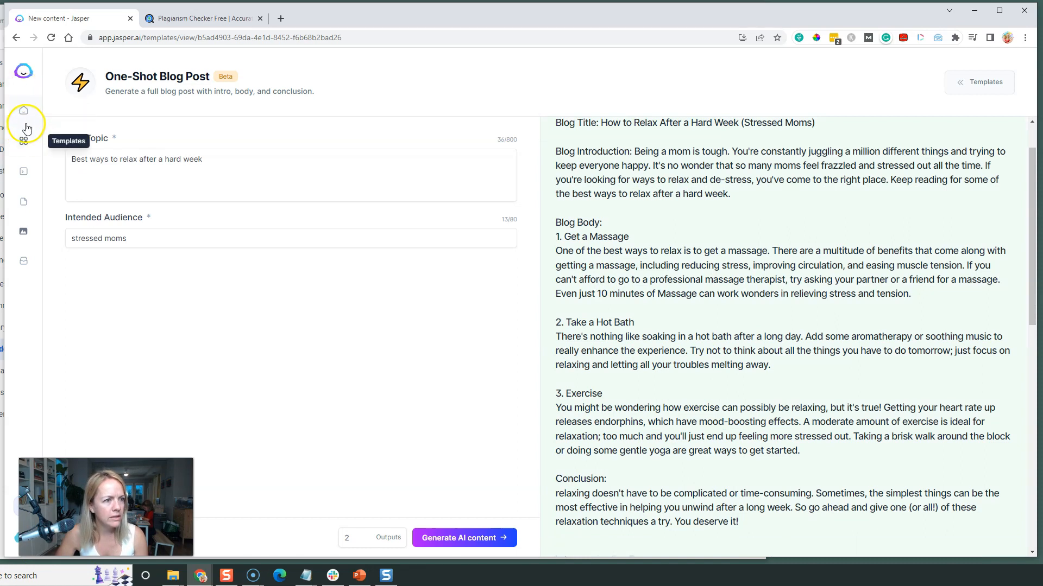
Create a new blank document from scratch and paste the 'Relax, Momma!' post into it
{"action": "left_click", "coordinate": [23, 110]}
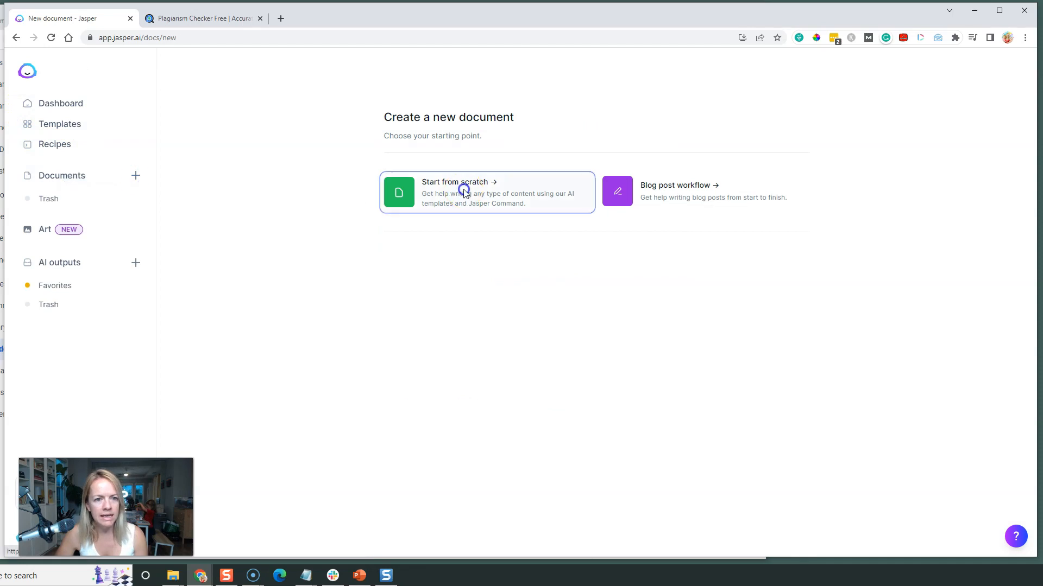
{"action": "left_click", "coordinate": [466, 193]}
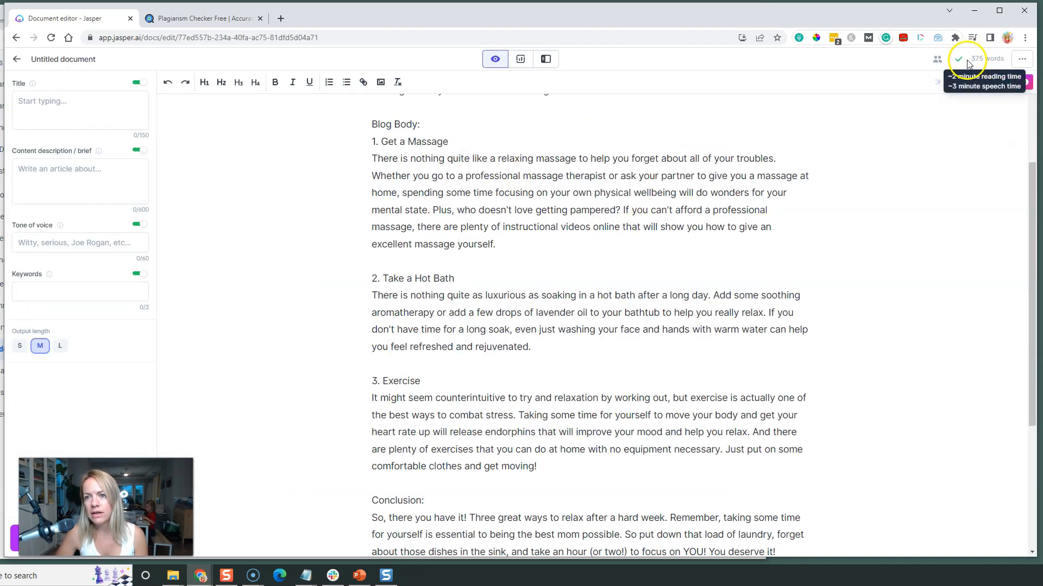
{"action": "scroll", "scroll_direction": "down", "scroll_amount": 3}
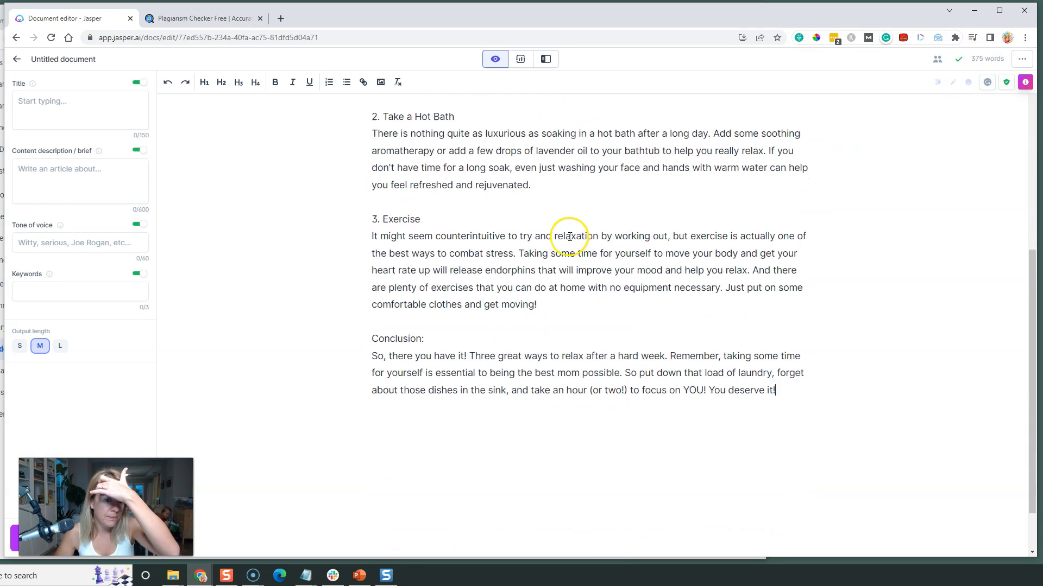
{"action": "scroll", "scroll_direction": "up", "scroll_amount": 3}
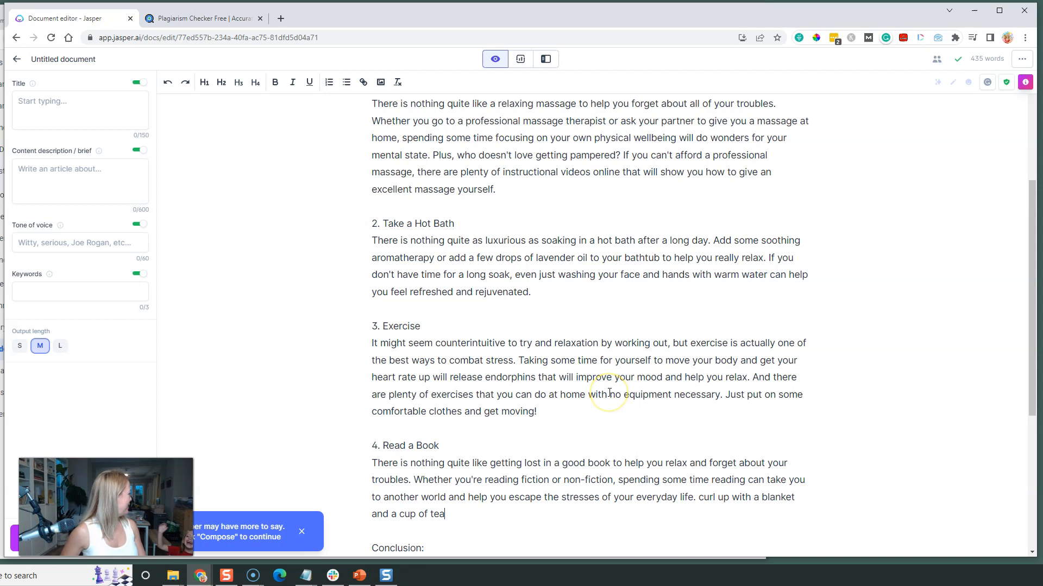
Extend the post with Read a Book and Spend Time with Friends or Family sections and a closing line
{"action": "scroll", "scroll_direction": "down", "scroll_amount": 3}
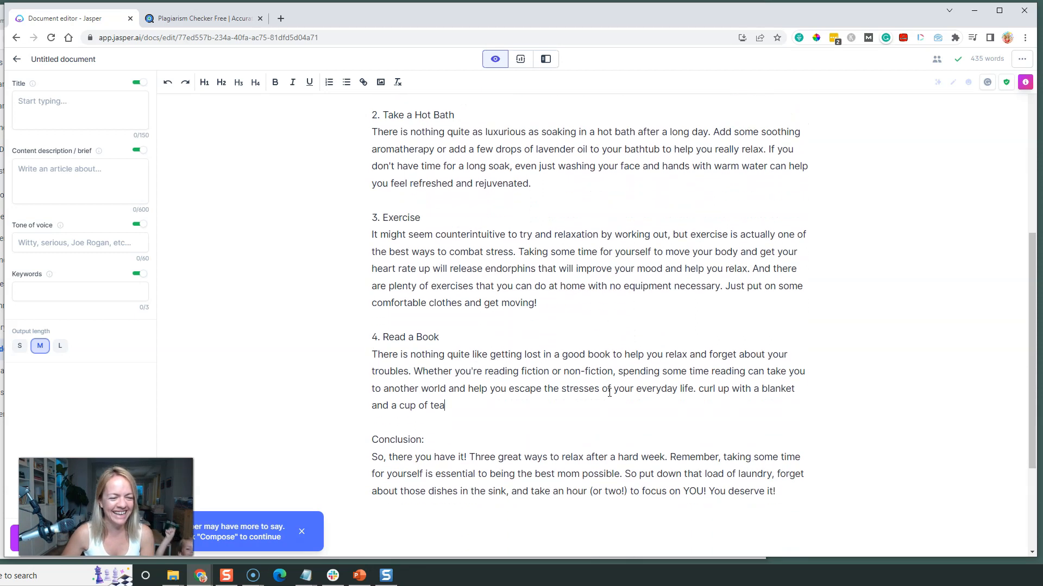
{"action": "scroll", "scroll_direction": "down", "scroll_amount": 3}
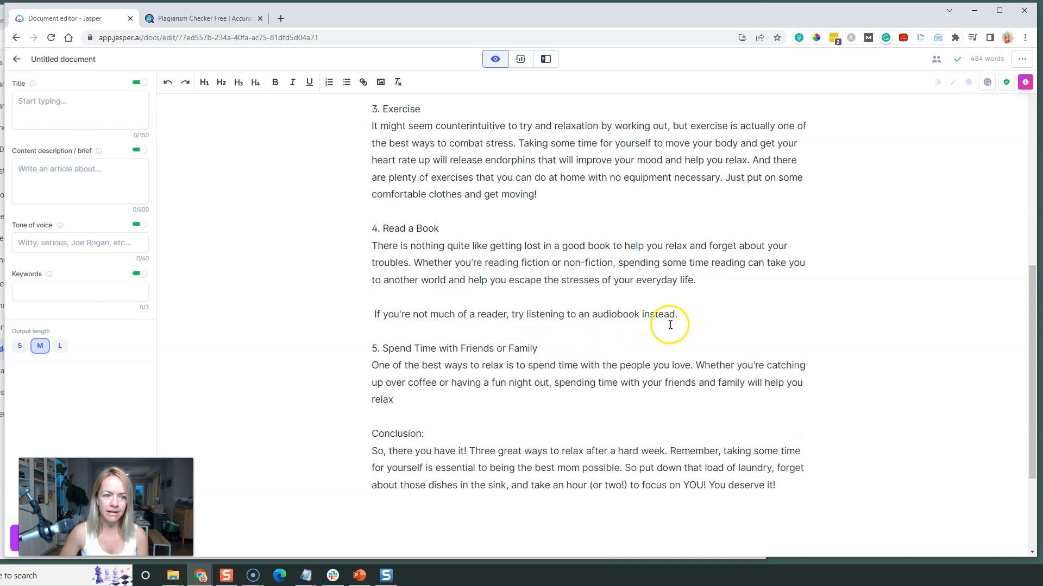
{"action": "mouse_move", "coordinate": [567, 353]}
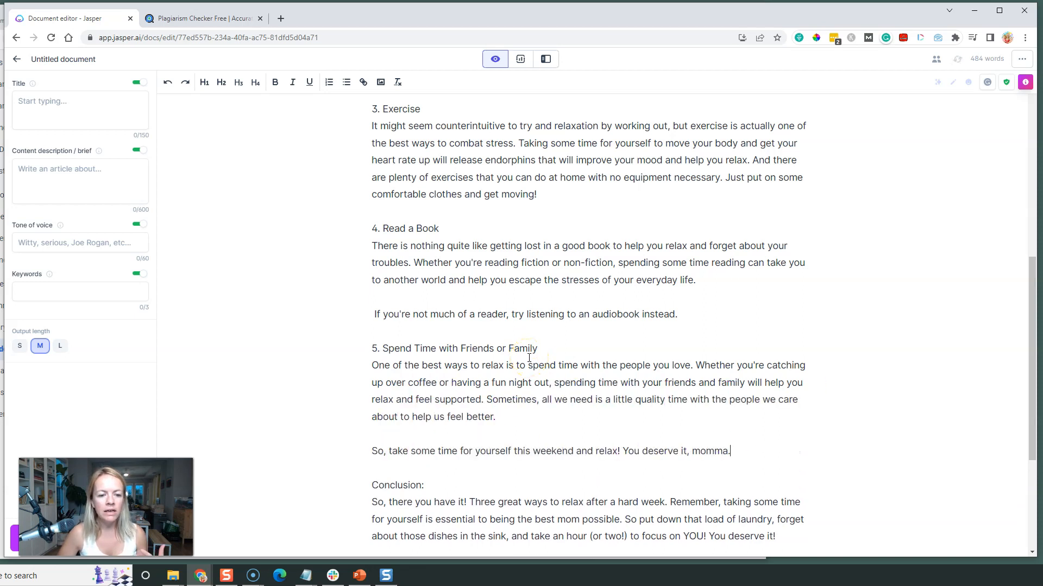
{"action": "scroll", "scroll_direction": "down", "scroll_amount": 3}
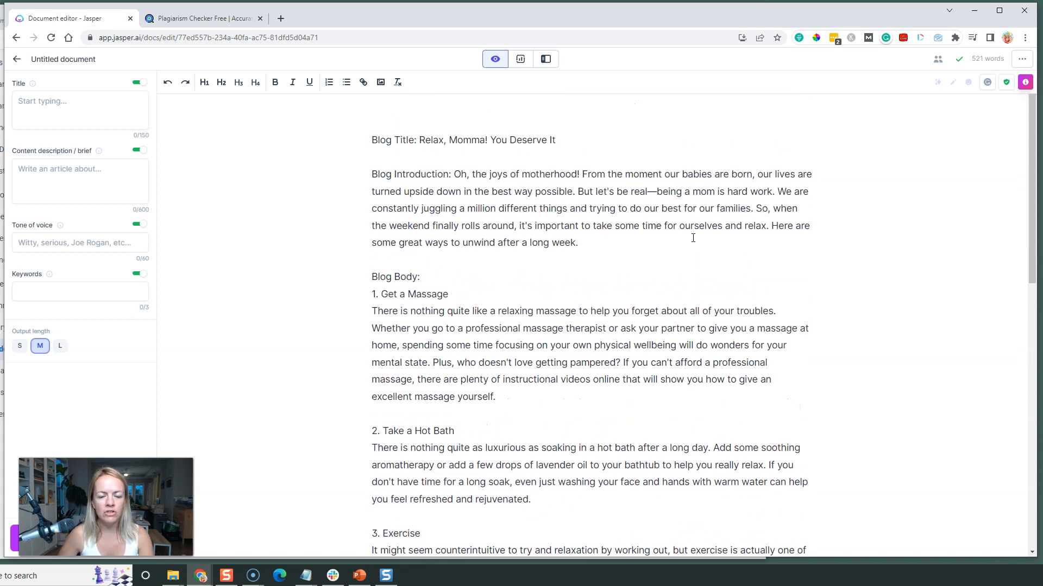
Merge the audiobook tip into the Read a Book paragraph as one section
{"action": "scroll", "scroll_direction": "down", "scroll_amount": 3}
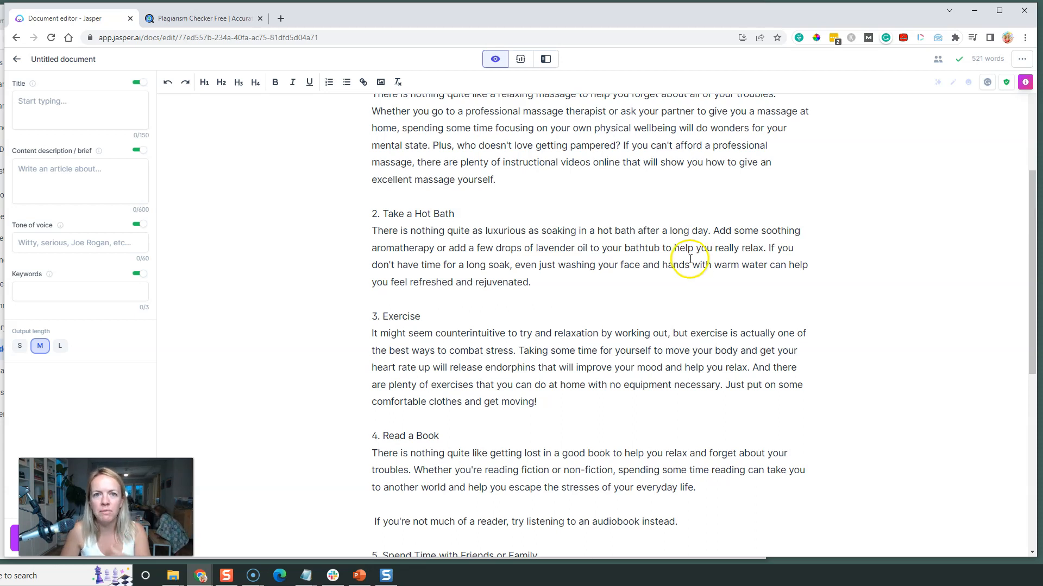
{"action": "scroll", "scroll_direction": "down", "scroll_amount": 3}
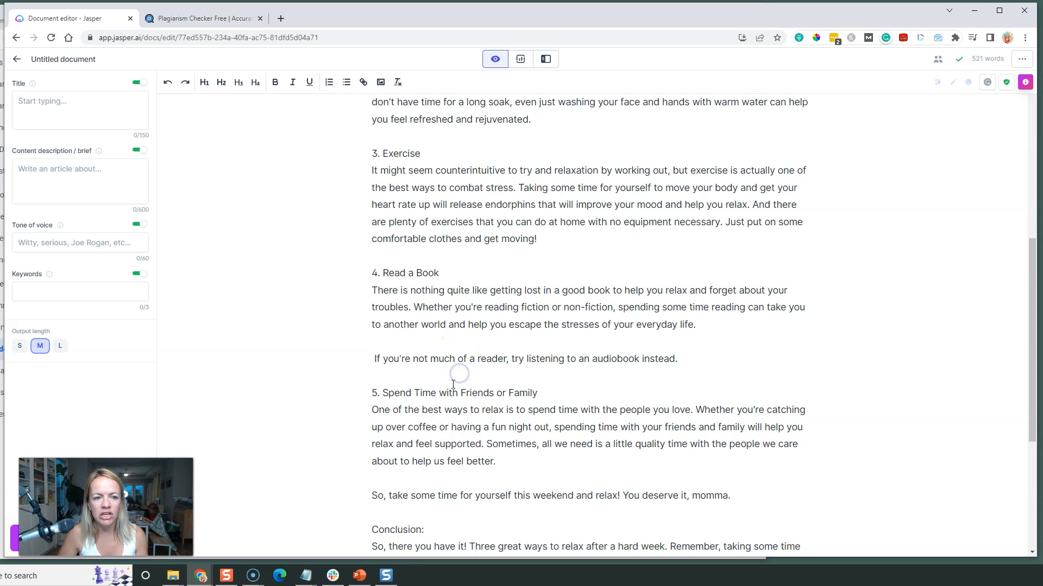
{"action": "scroll", "scroll_direction": "down", "scroll_amount": 3}
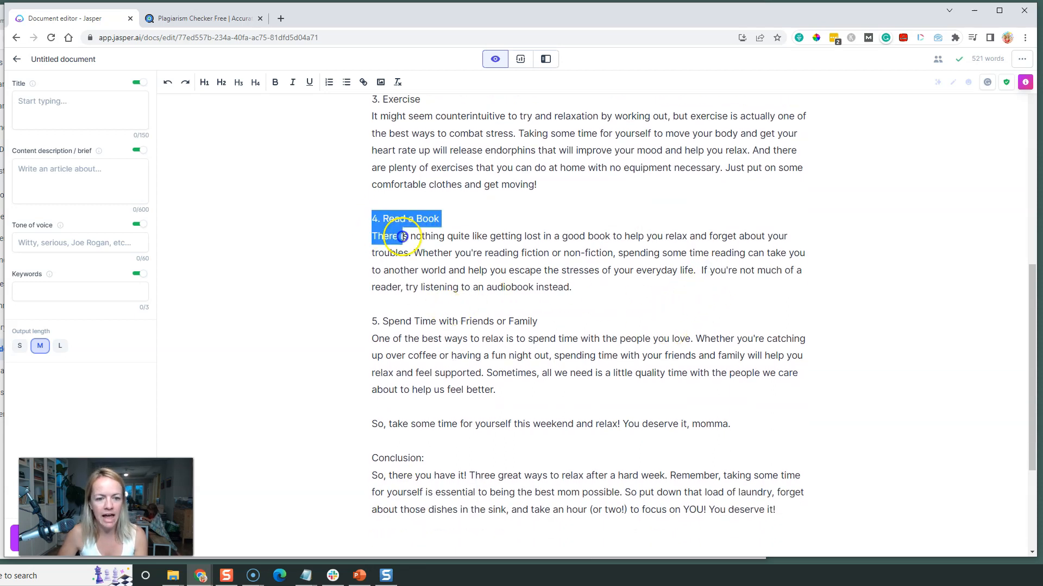
{"action": "left_click", "coordinate": [713, 401]}
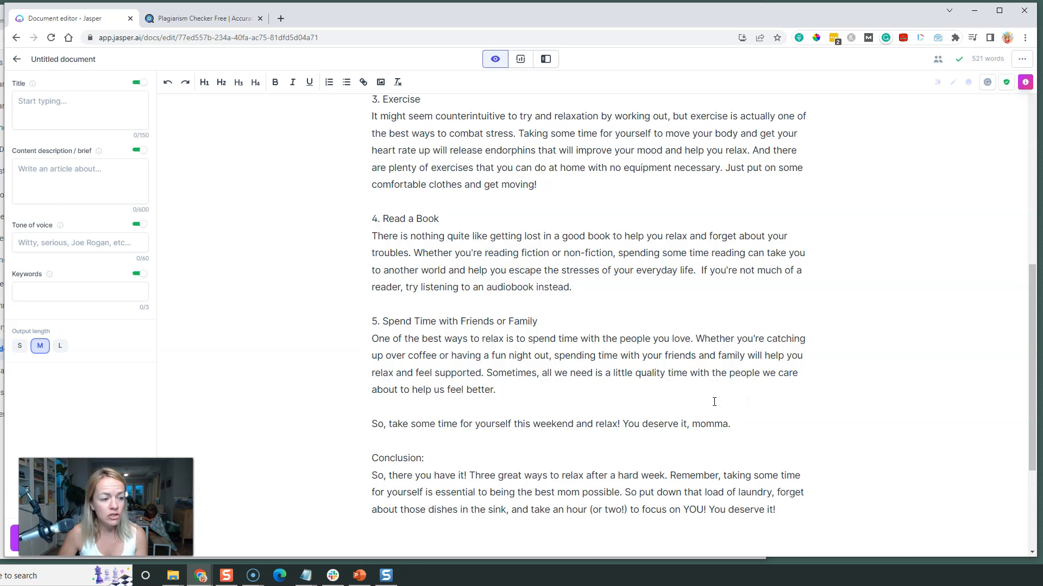
{"action": "scroll", "scroll_direction": "up", "scroll_amount": 3}
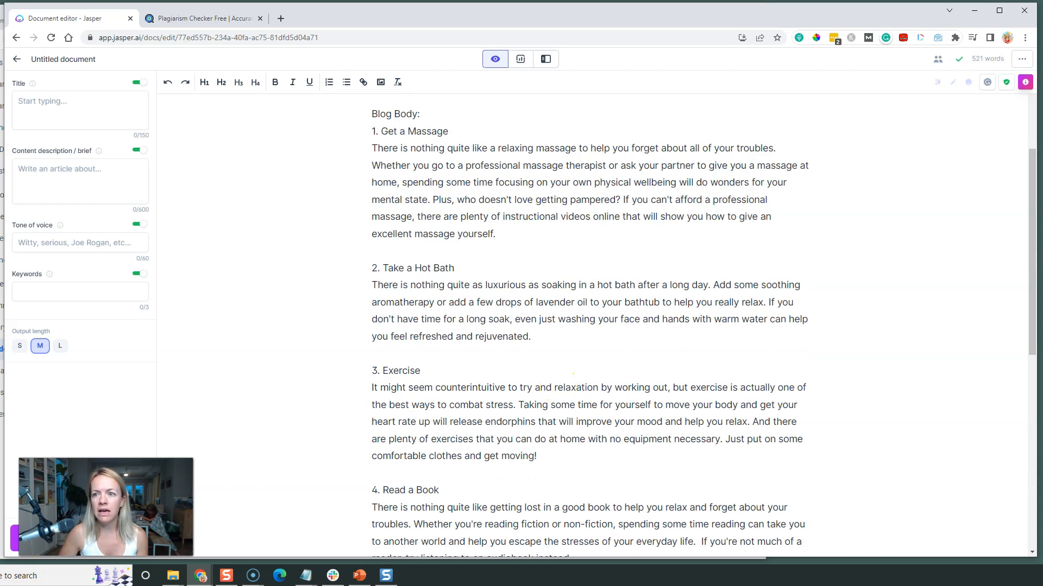
{"action": "mouse_move", "coordinate": [803, 271]}
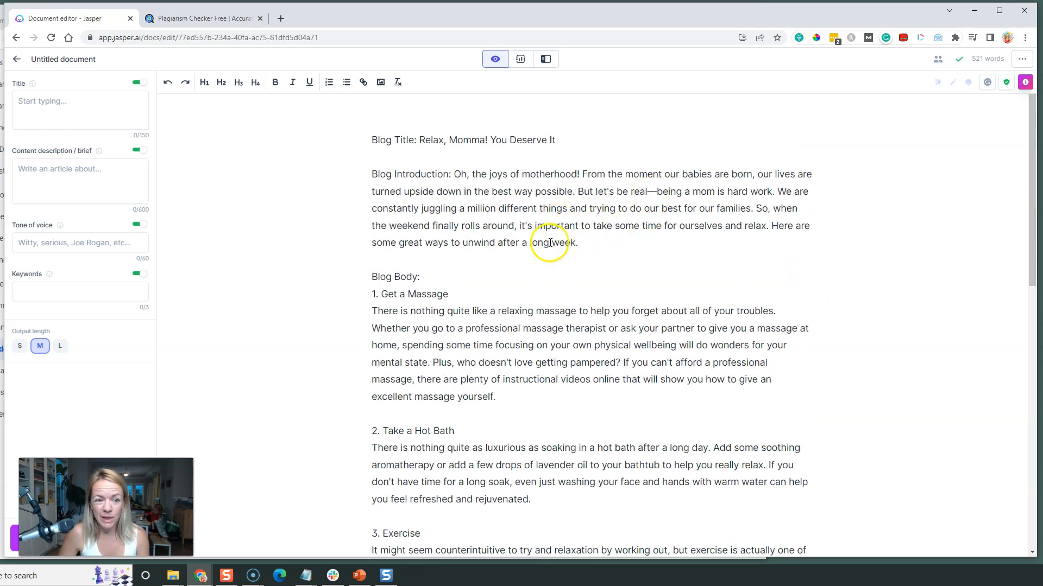
Add blank lines between the sections and open the Jasper Dashboard in a new tab
{"action": "scroll", "scroll_direction": "down", "scroll_amount": 3}
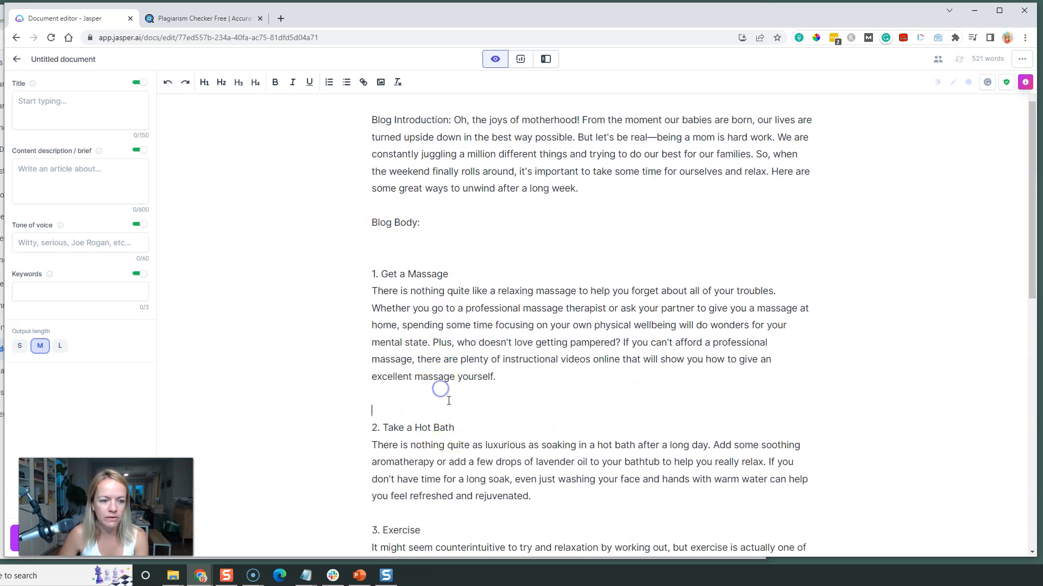
{"action": "scroll", "scroll_direction": "down", "scroll_amount": 3}
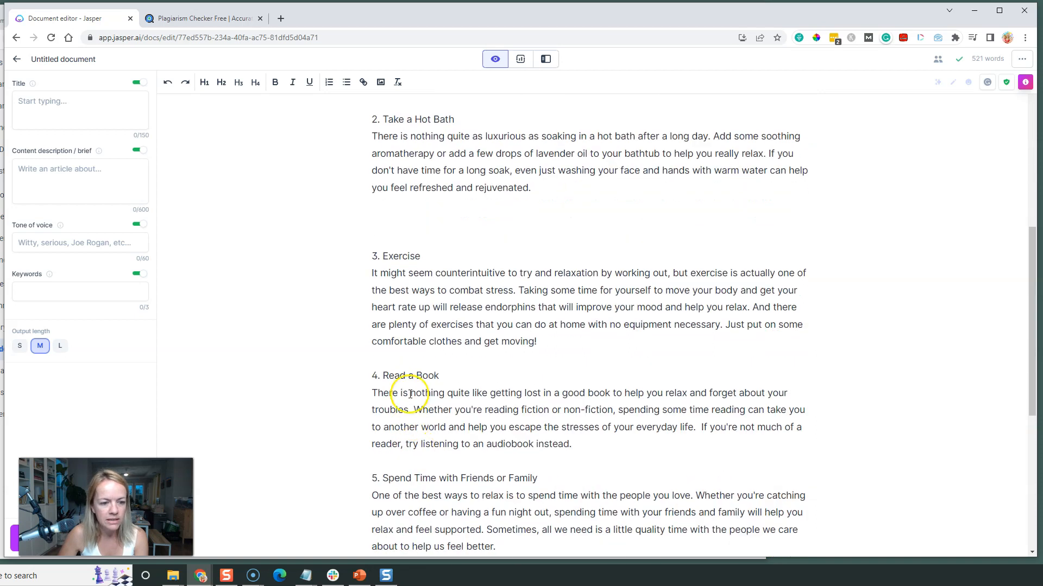
{"action": "scroll", "scroll_direction": "down", "scroll_amount": 3}
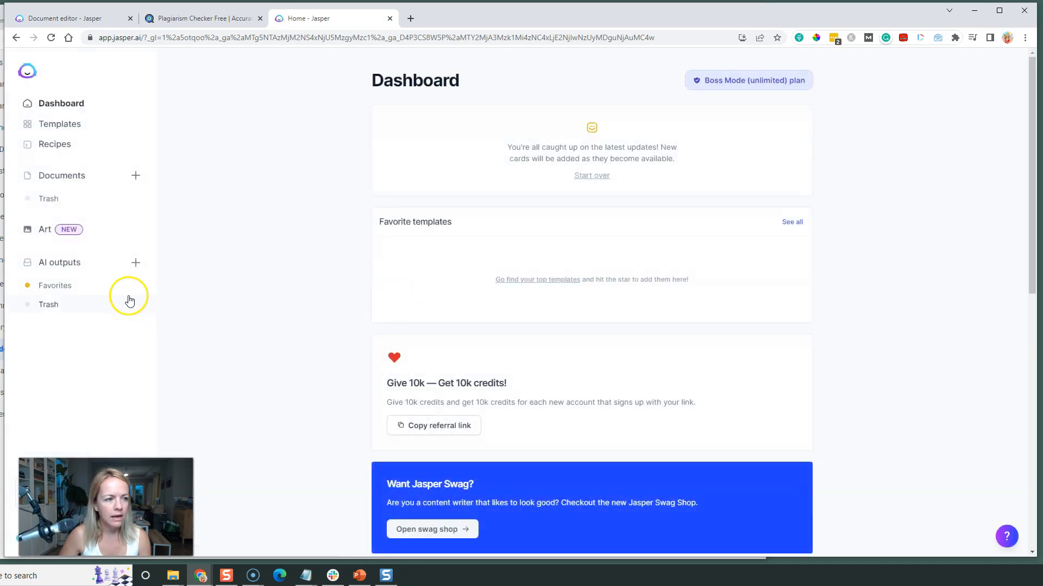
Switch to Jasper Art and start a new image description
{"action": "left_click", "coordinate": [45, 229]}
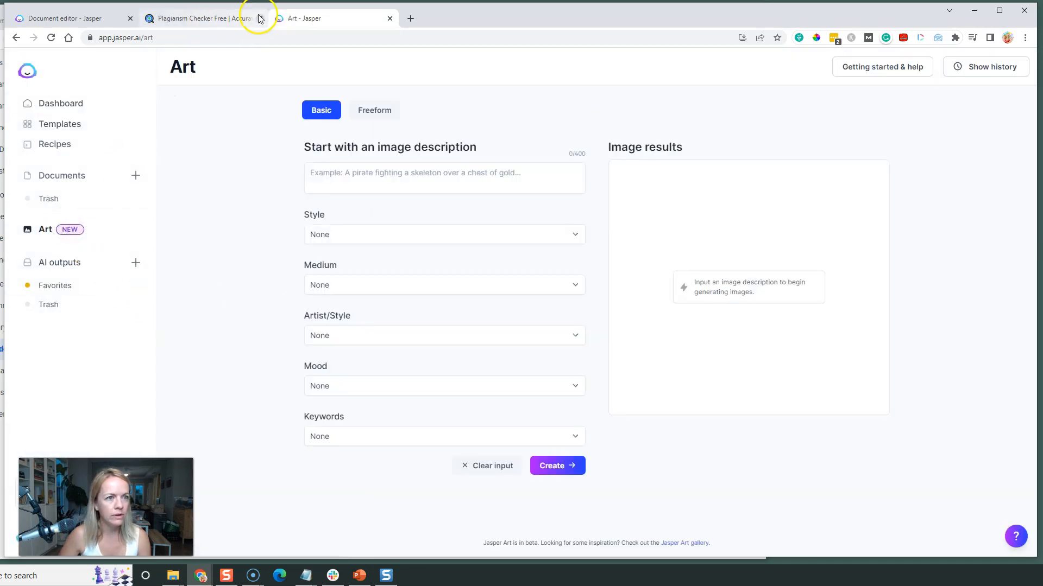
{"action": "left_click", "coordinate": [254, 18]}
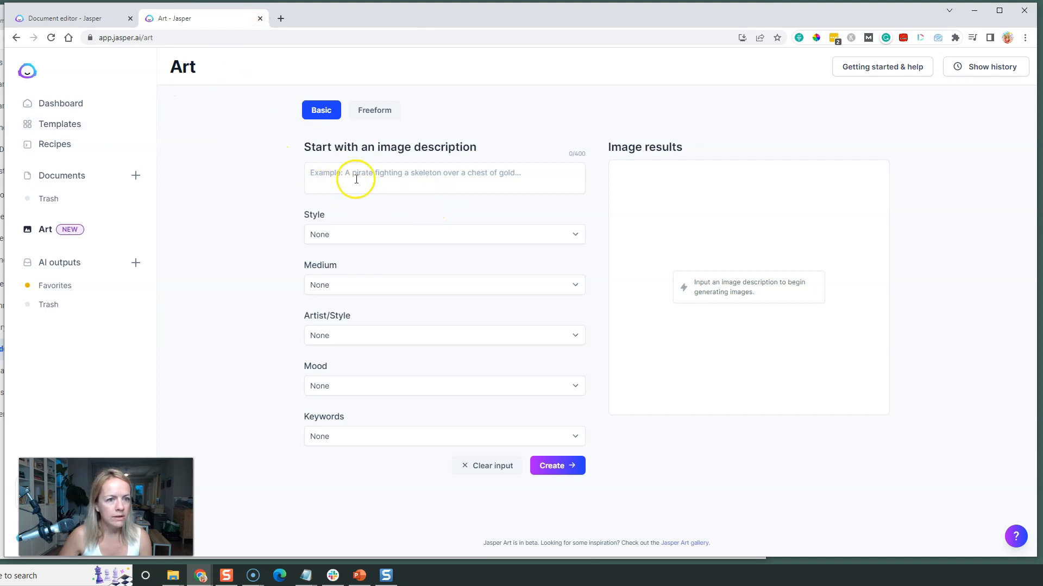
{"action": "left_click", "coordinate": [66, 19]}
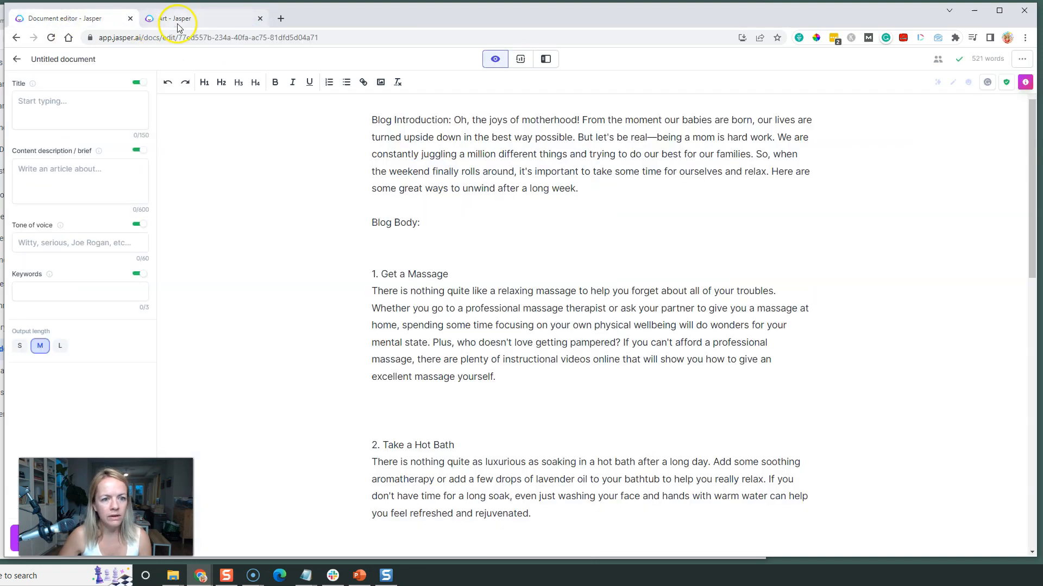
{"action": "left_click", "coordinate": [176, 19]}
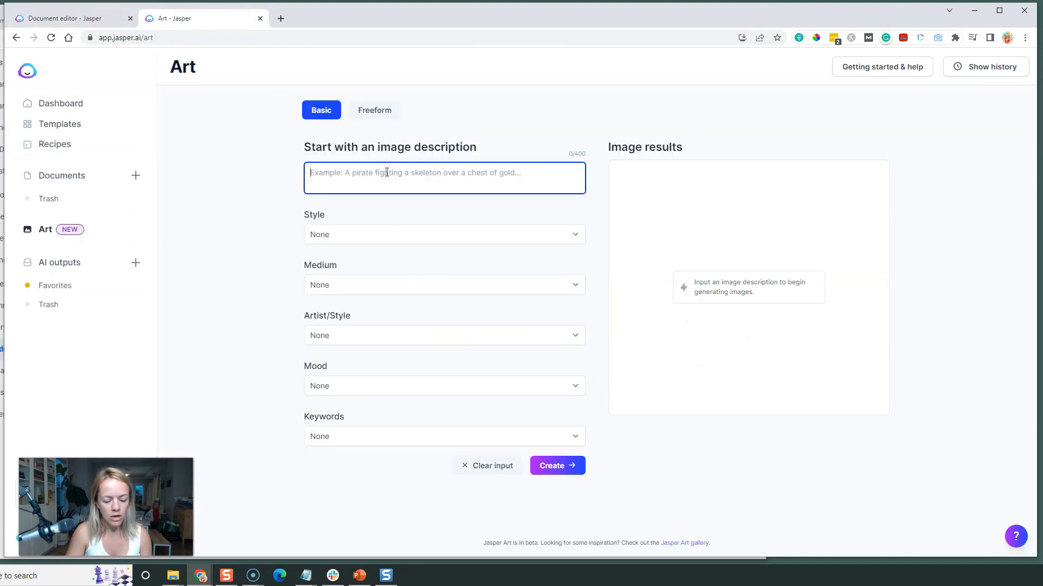
Describe 'massage table, spa, highly detailed, 8k,' with Photorealistic keywords and create the images
{"action": "type", "text": "massage table, spa"}
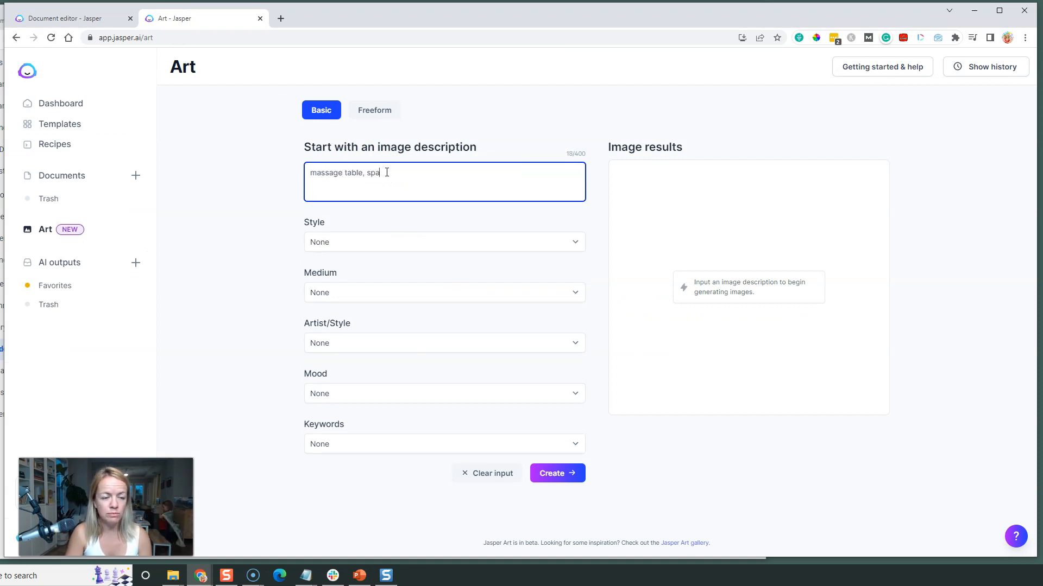
{"action": "type", "text": ","}
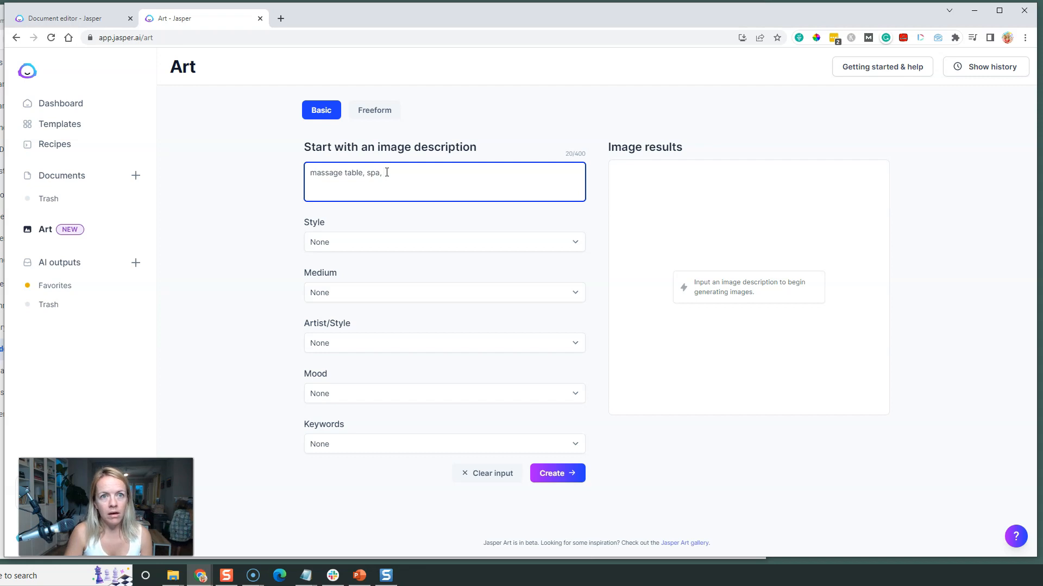
{"action": "type", "text": "highly"}
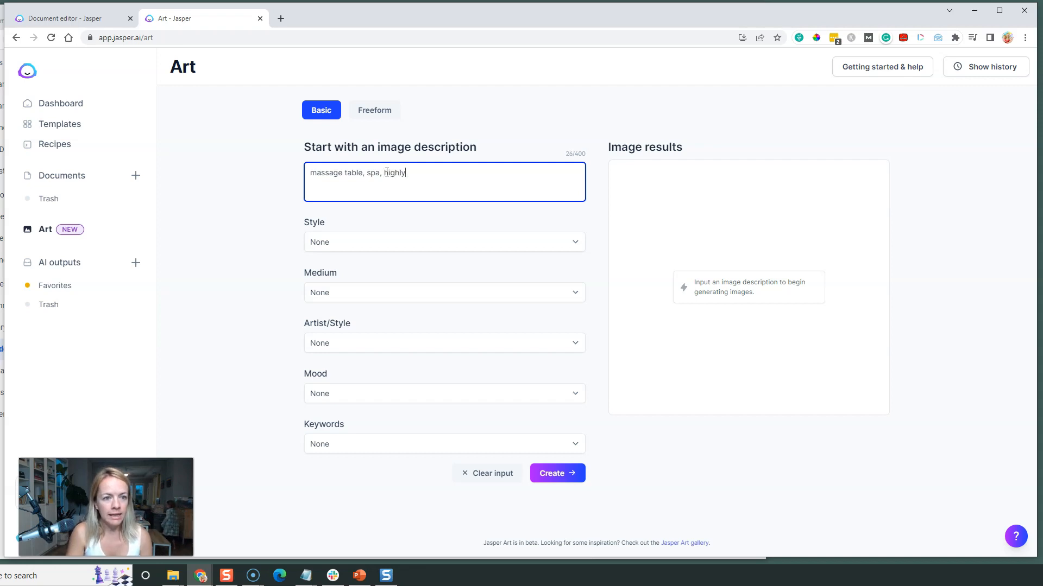
{"action": "type", "text": "detailed, 8k"}
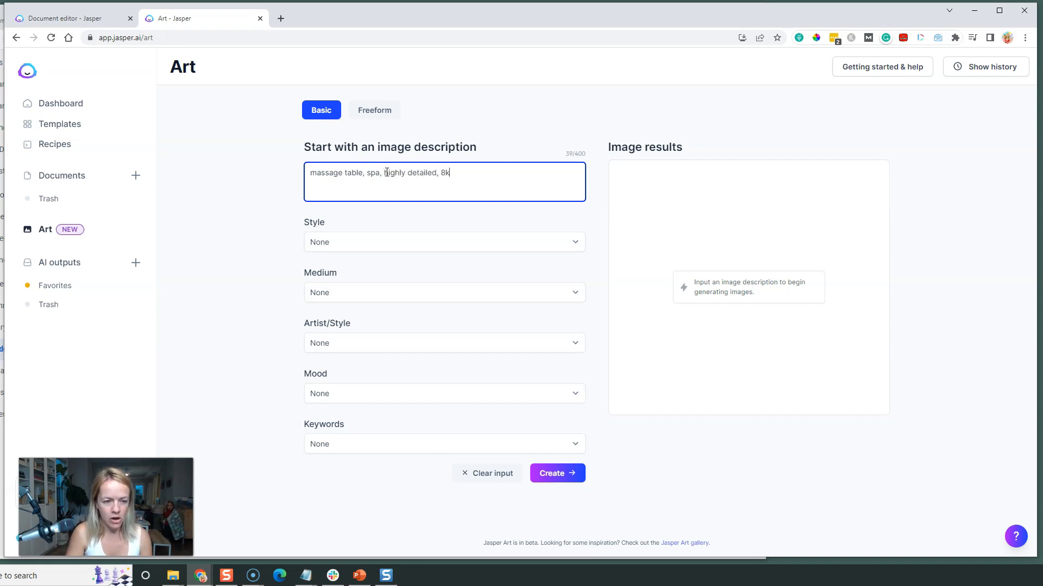
{"action": "left_click", "coordinate": [443, 443]}
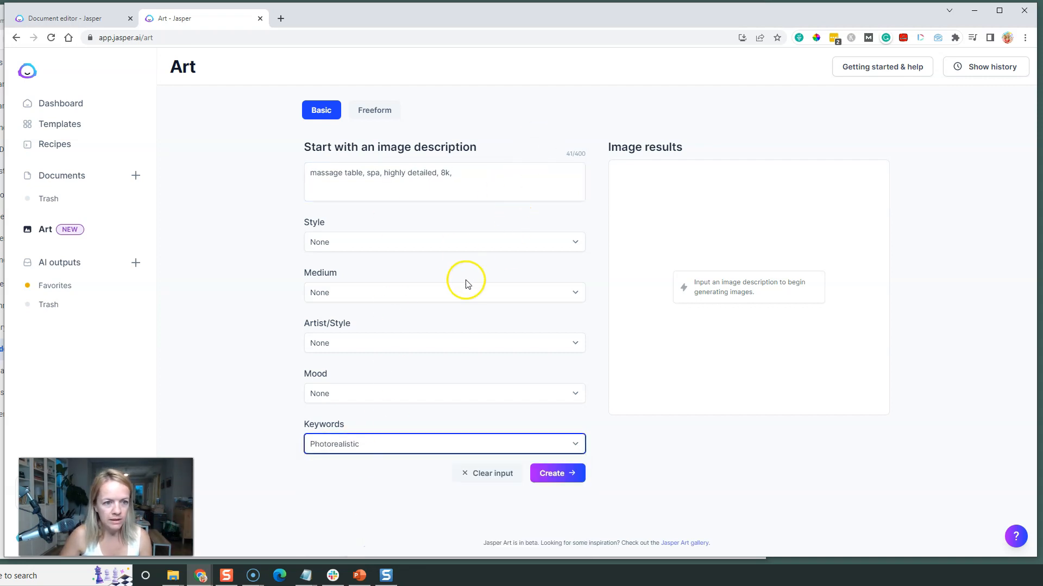
{"action": "left_click", "coordinate": [556, 473]}
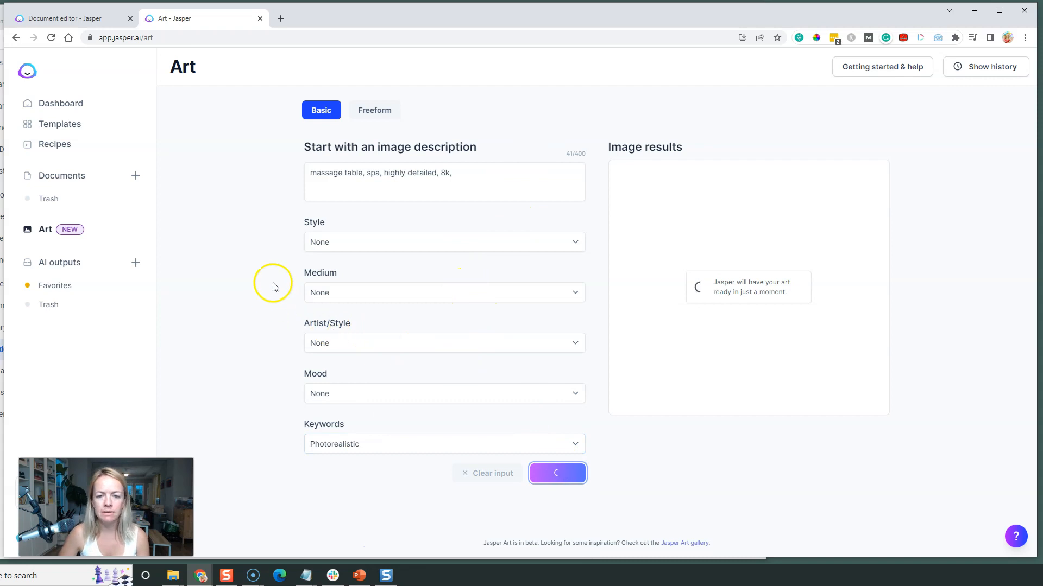
{"action": "mouse_move", "coordinate": [277, 299]}
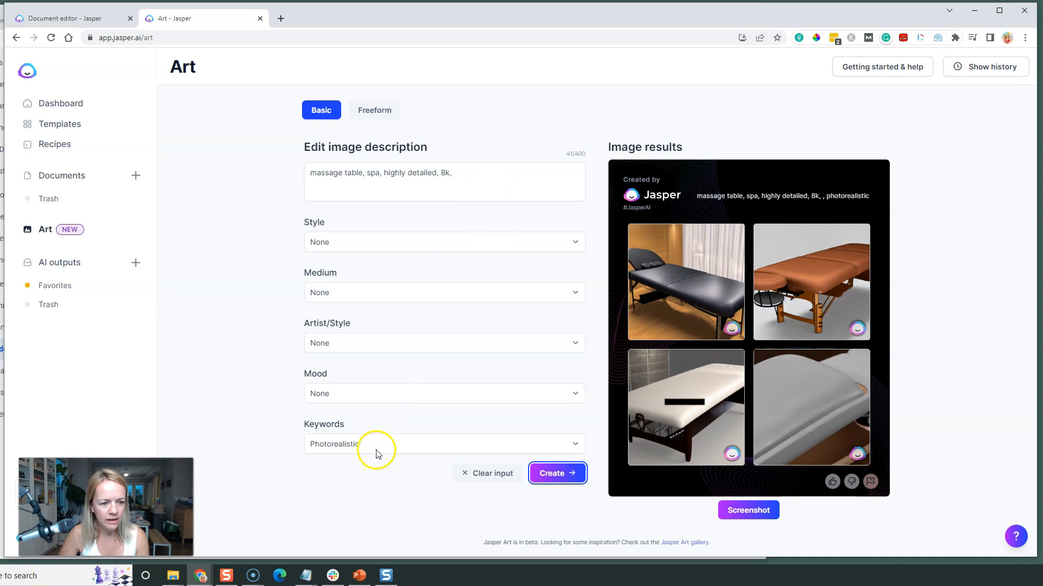
Regenerate with 'realistic,' added and Highly-detailed keywords, then open the example descriptions page
{"action": "left_click", "coordinate": [443, 443]}
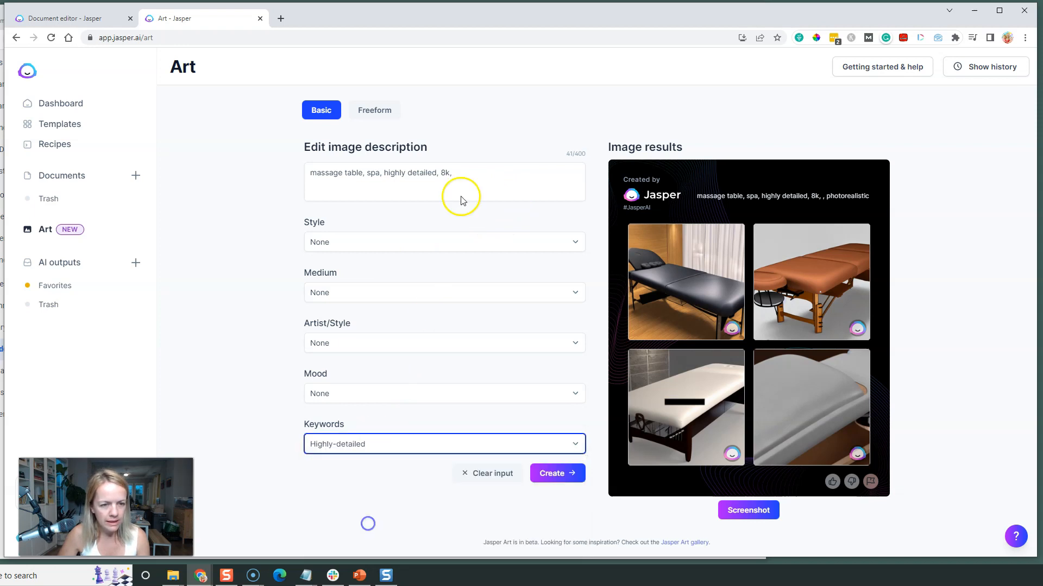
{"action": "type", "text": "realistic"}
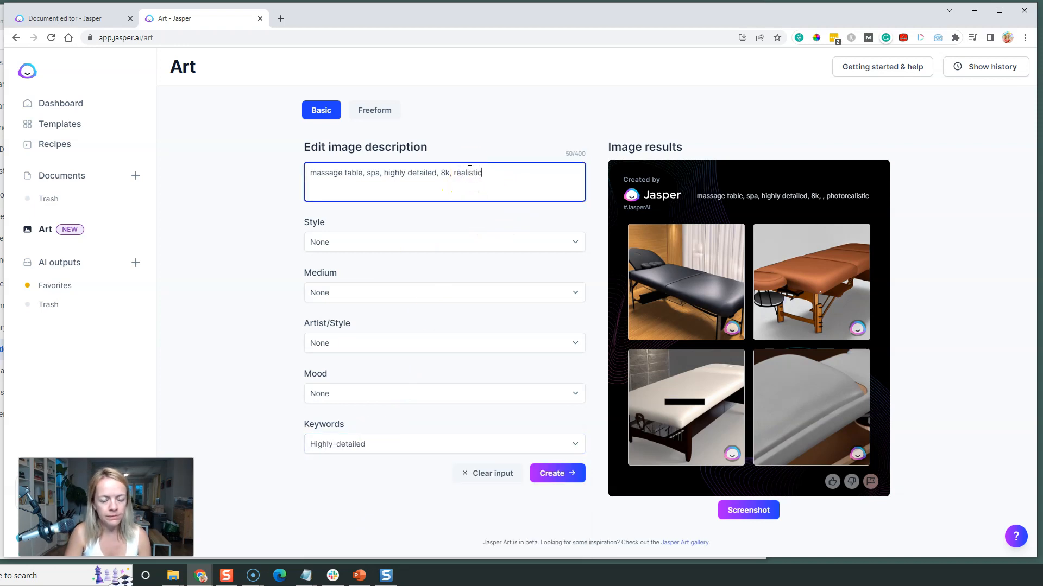
{"action": "left_click", "coordinate": [556, 473]}
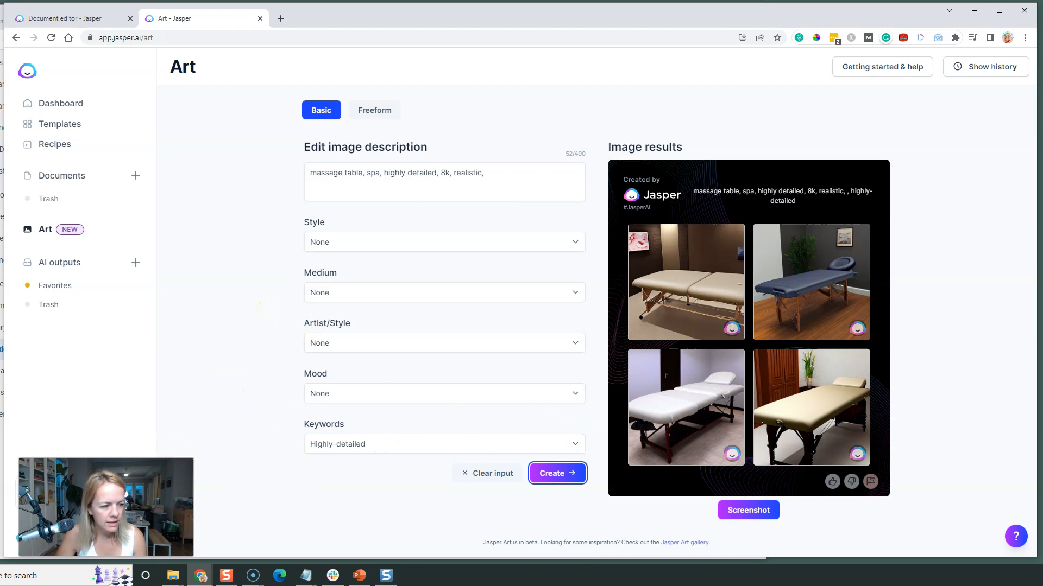
{"action": "left_click", "coordinate": [555, 472]}
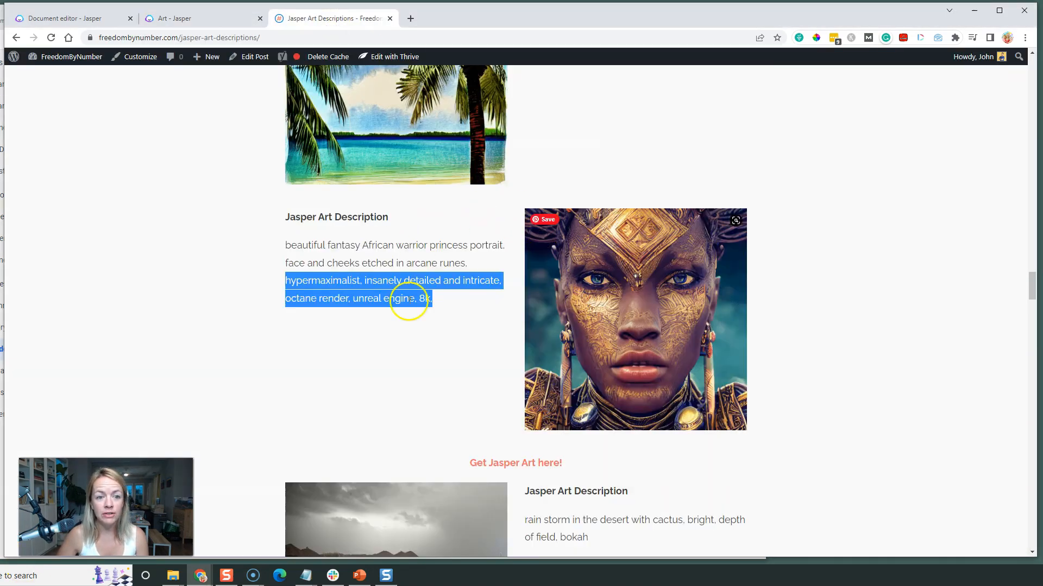
Browse the Jasper Art Descriptions examples, then return to the blog document tab
{"action": "scroll", "scroll_direction": "down", "scroll_amount": 3}
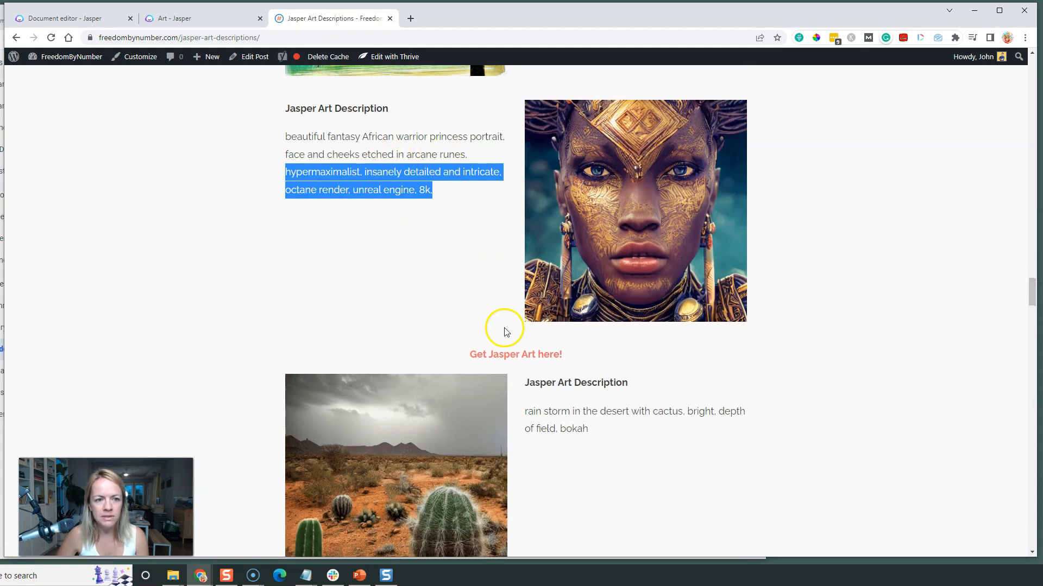
{"action": "scroll", "scroll_direction": "down", "scroll_amount": 3}
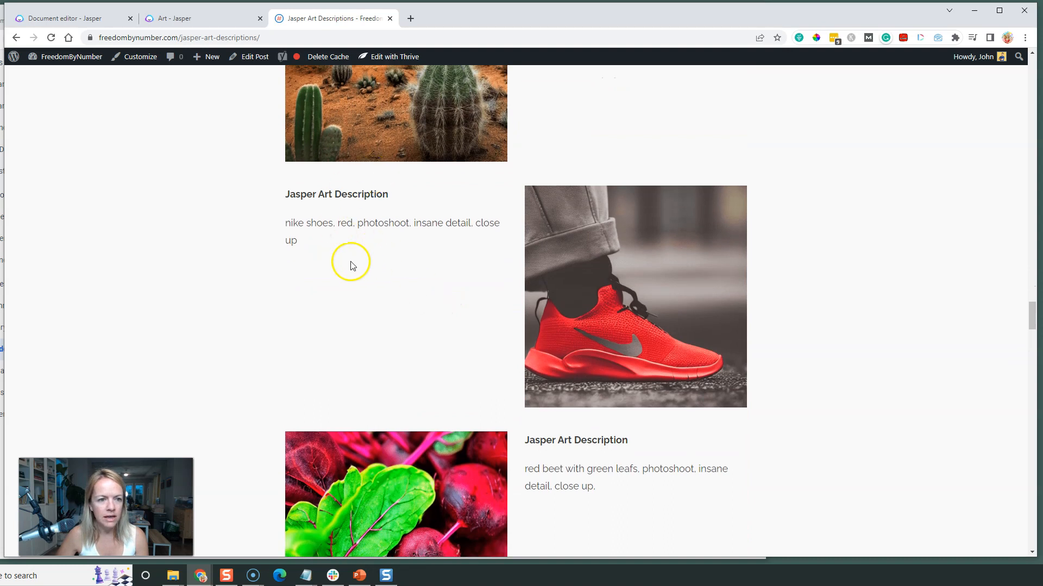
{"action": "left_click", "coordinate": [200, 18]}
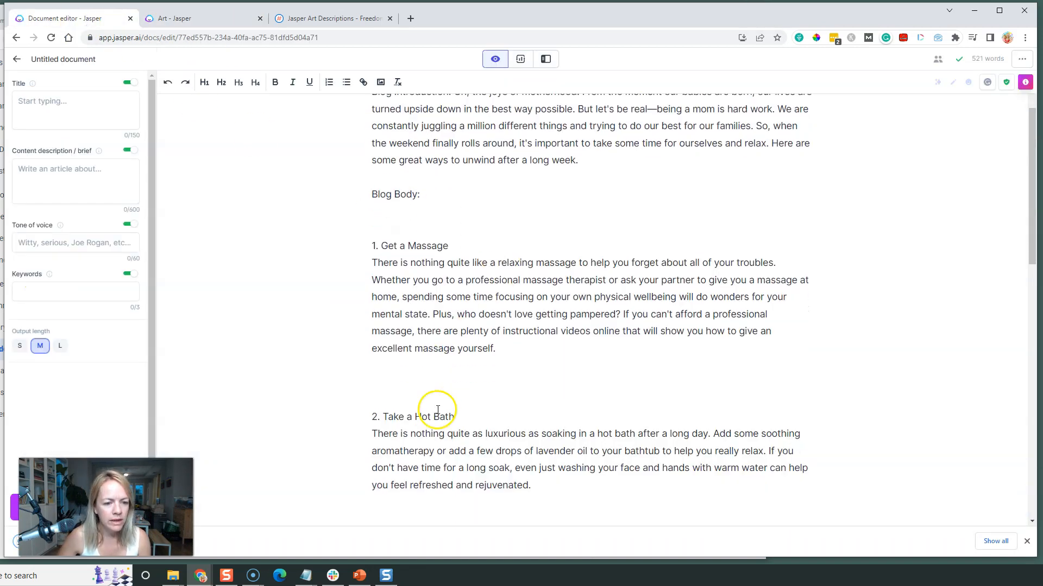
Generate Jasper Art images for 'hot bath with bubbles' and download the freestanding bathtub one
{"action": "left_click", "coordinate": [200, 19]}
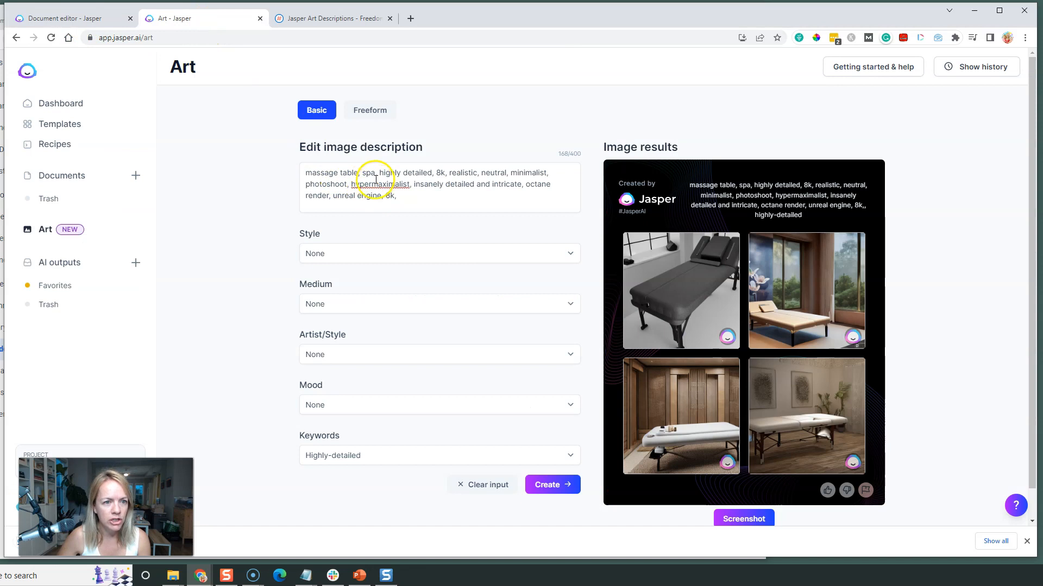
{"action": "double_click", "coordinate": [330, 173]}
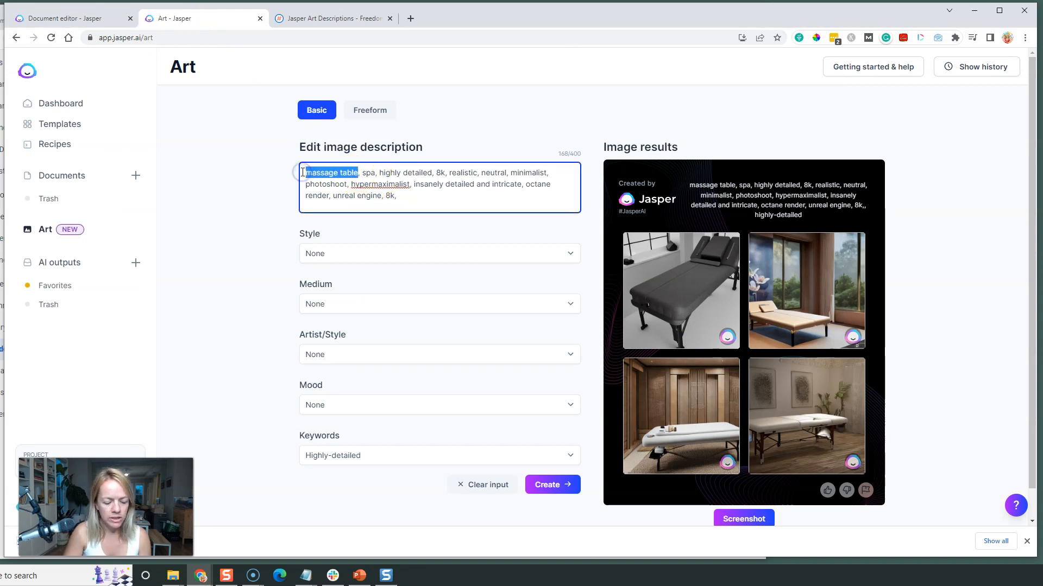
{"action": "type", "text": "hot bath,"}
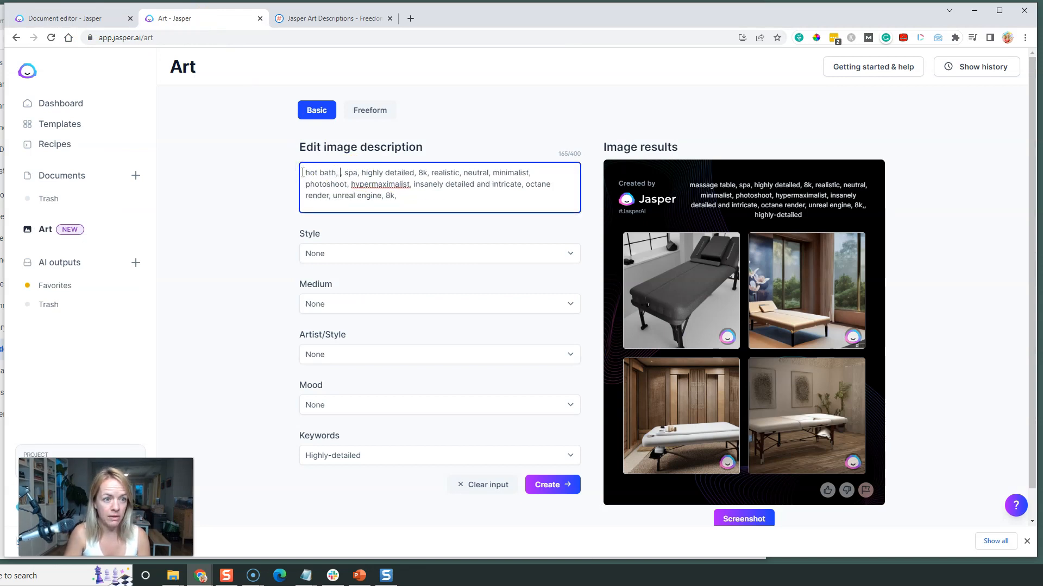
{"action": "type", "text": "w"}
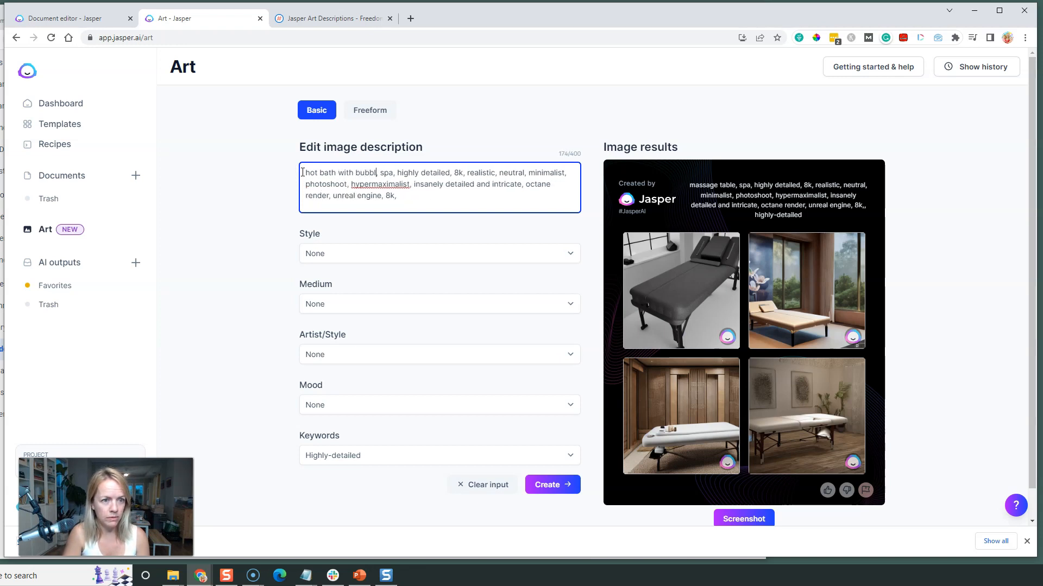
{"action": "left_click", "coordinate": [551, 484]}
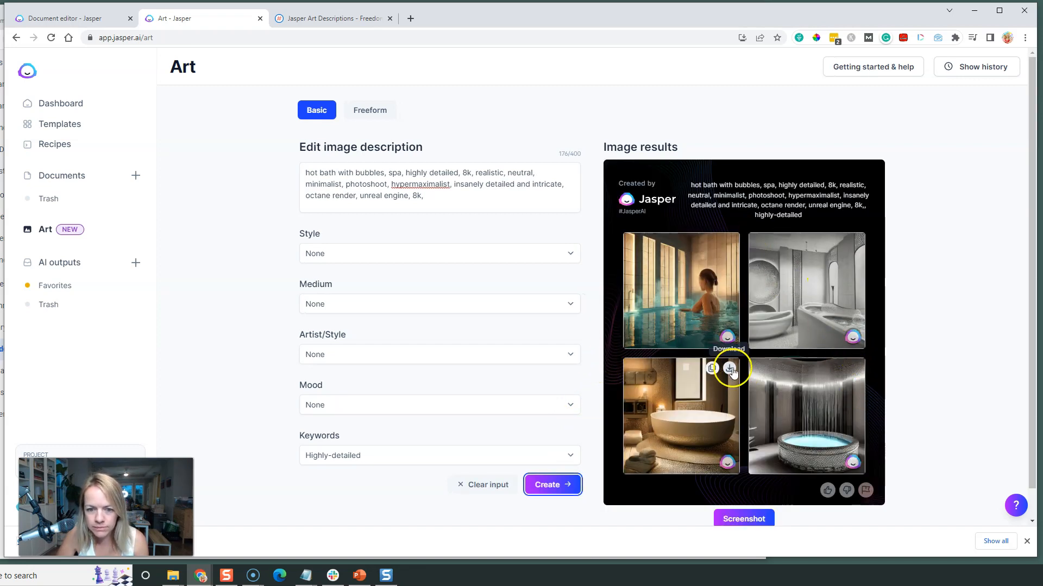
{"action": "left_click", "coordinate": [730, 369]}
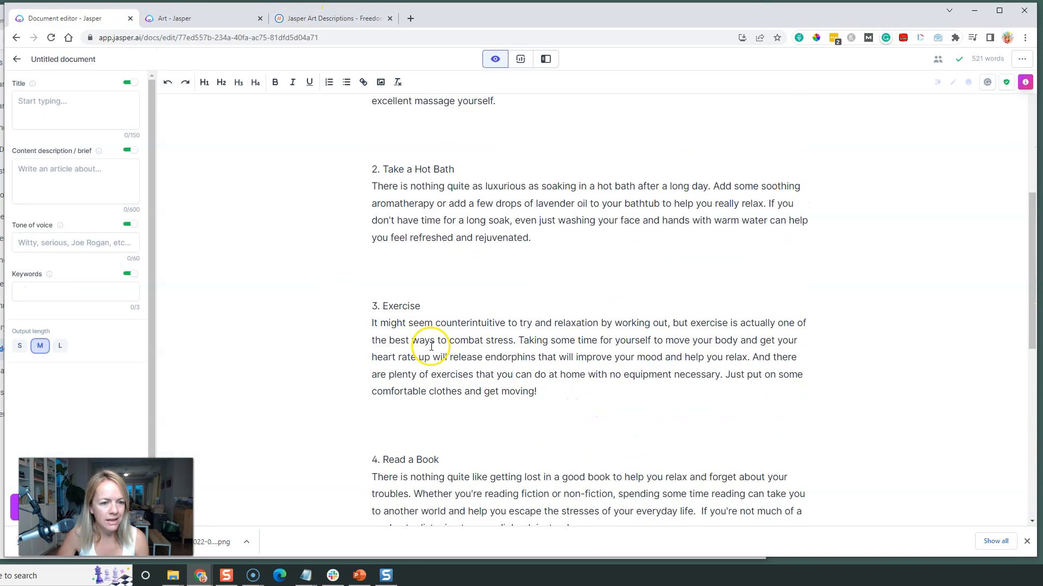
Generate Jasper Art images for 'exercise equipment, dumbells'
{"action": "left_click", "coordinate": [203, 19]}
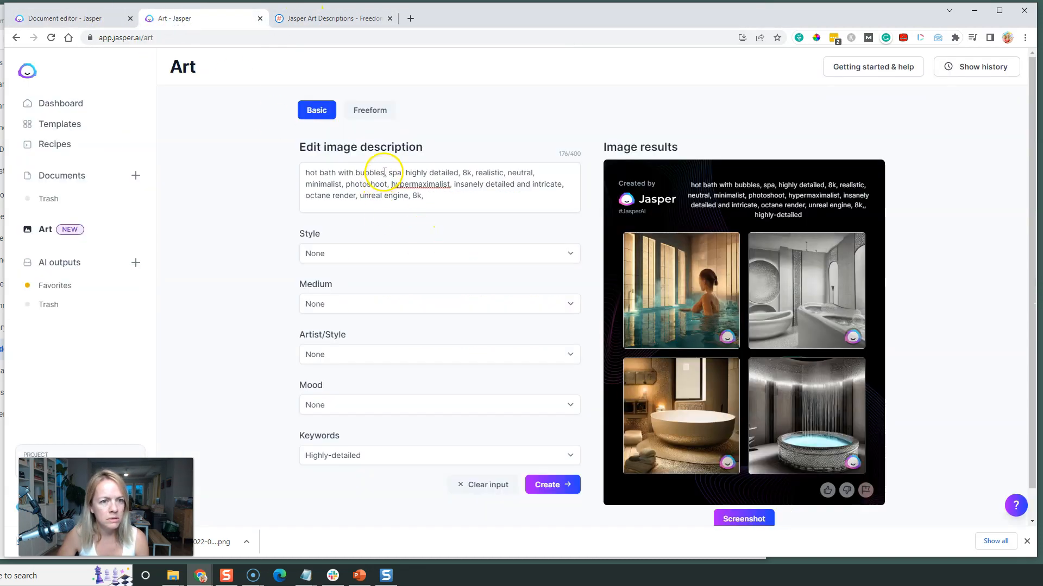
{"action": "double_click", "coordinate": [352, 173]}
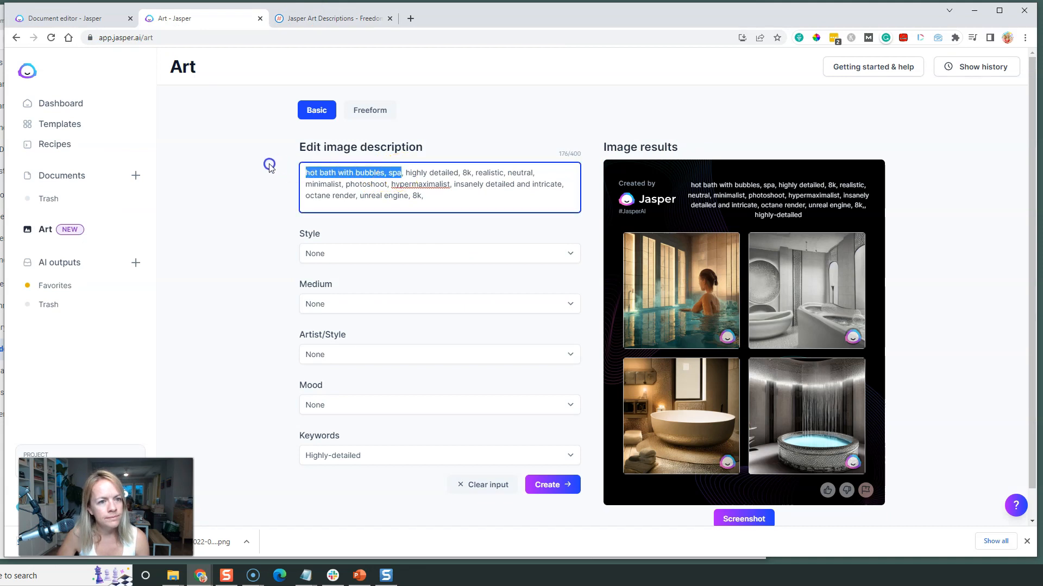
{"action": "type", "text": "exercise e"}
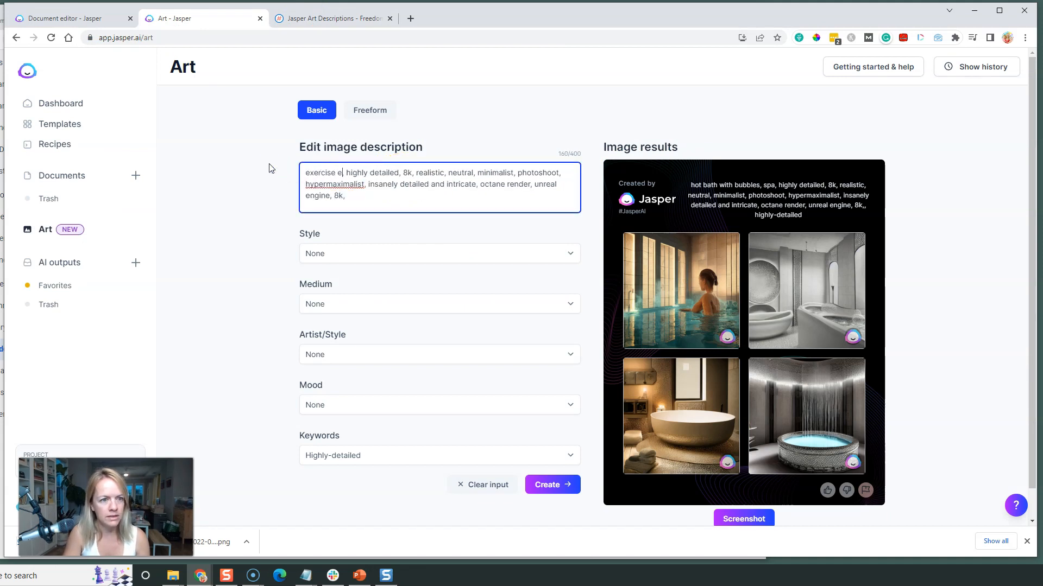
{"action": "type", "text": "quipment,"}
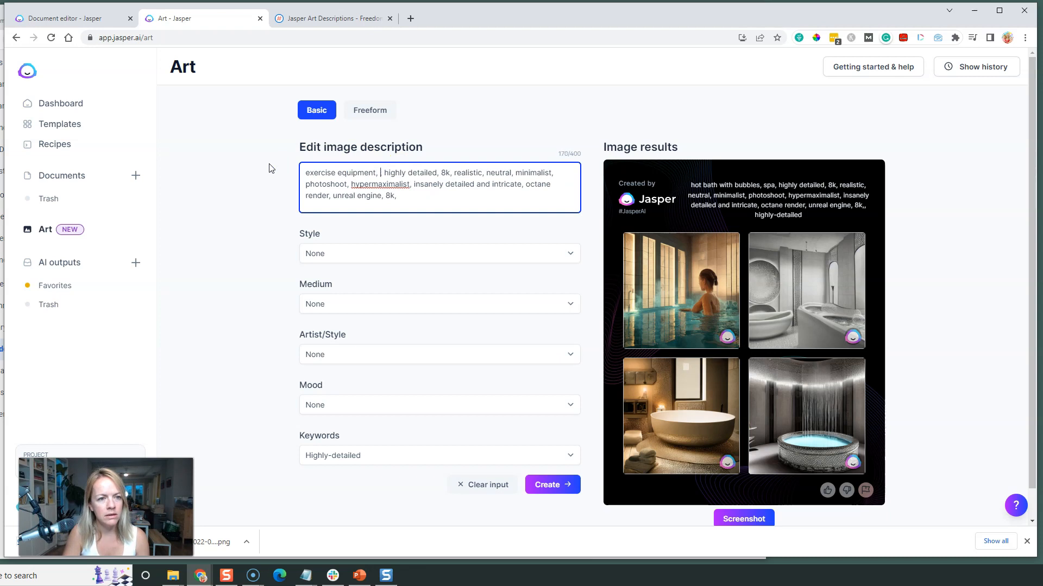
{"action": "type", "text": "dumbells,"}
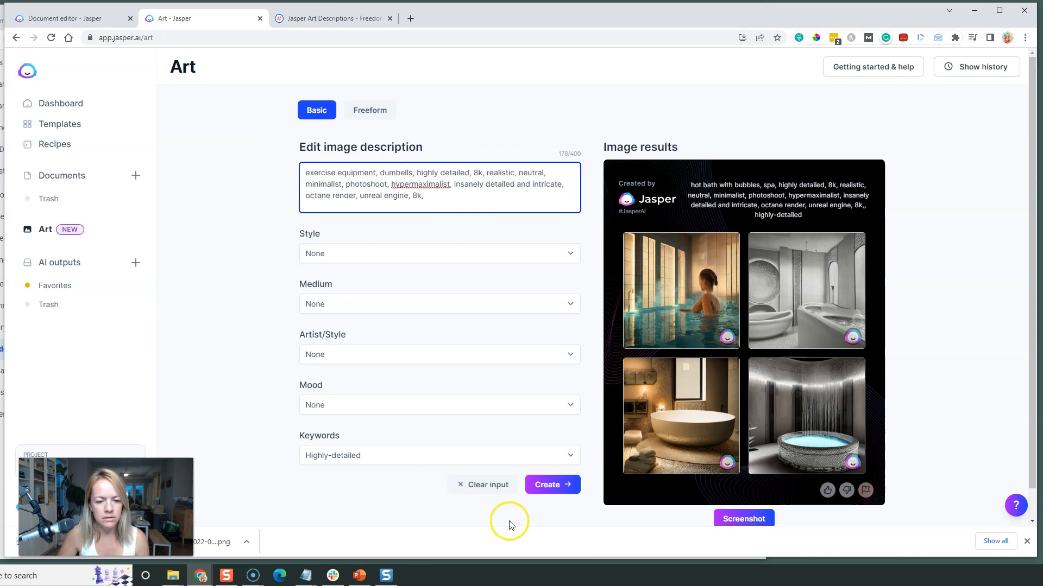
{"action": "left_click", "coordinate": [552, 484]}
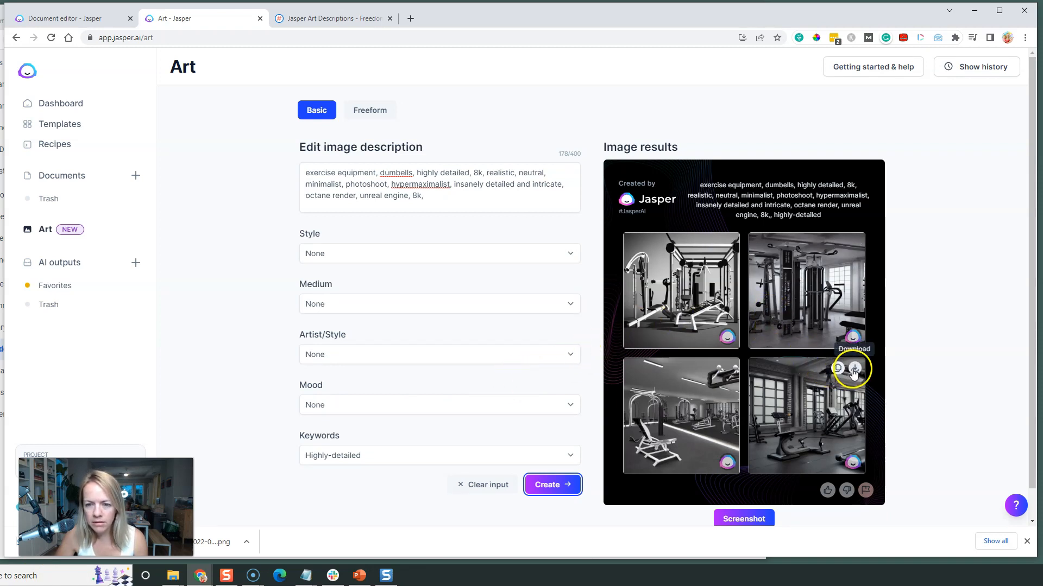
Download the chosen gym image and return to the blog document
{"action": "left_click", "coordinate": [853, 369]}
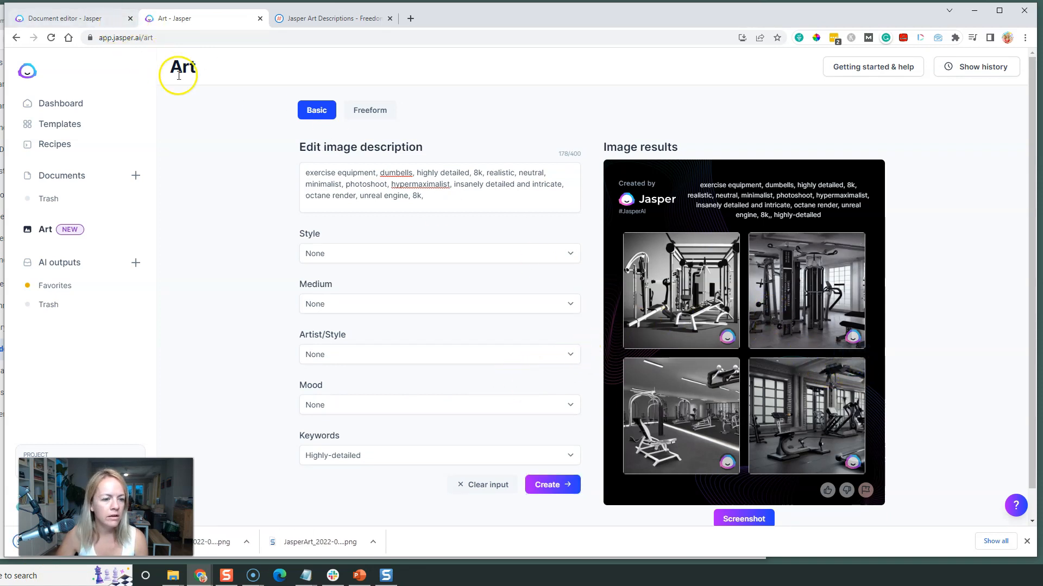
{"action": "mouse_move", "coordinate": [477, 270]}
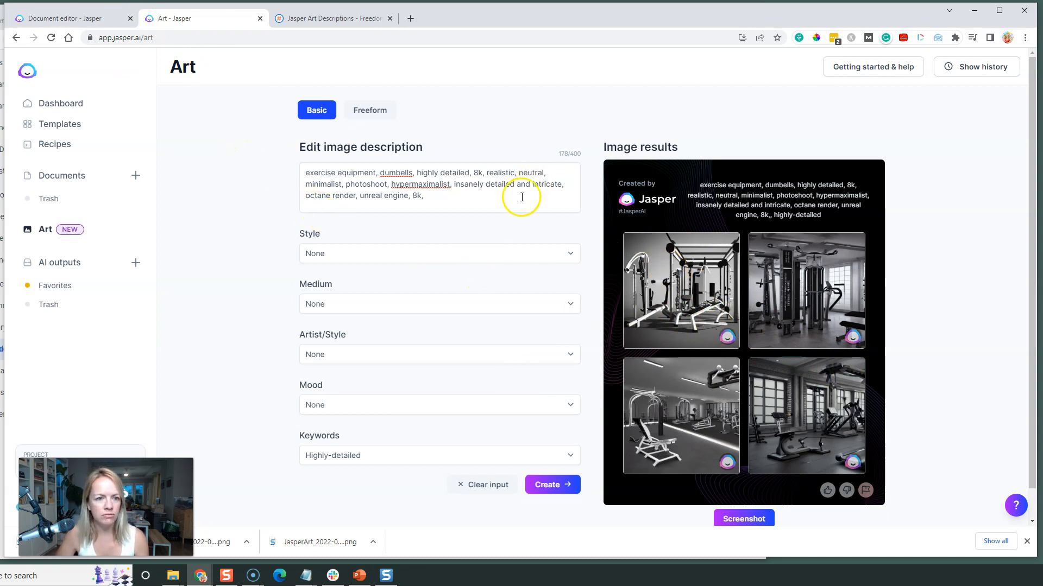
{"action": "left_click", "coordinate": [502, 193]}
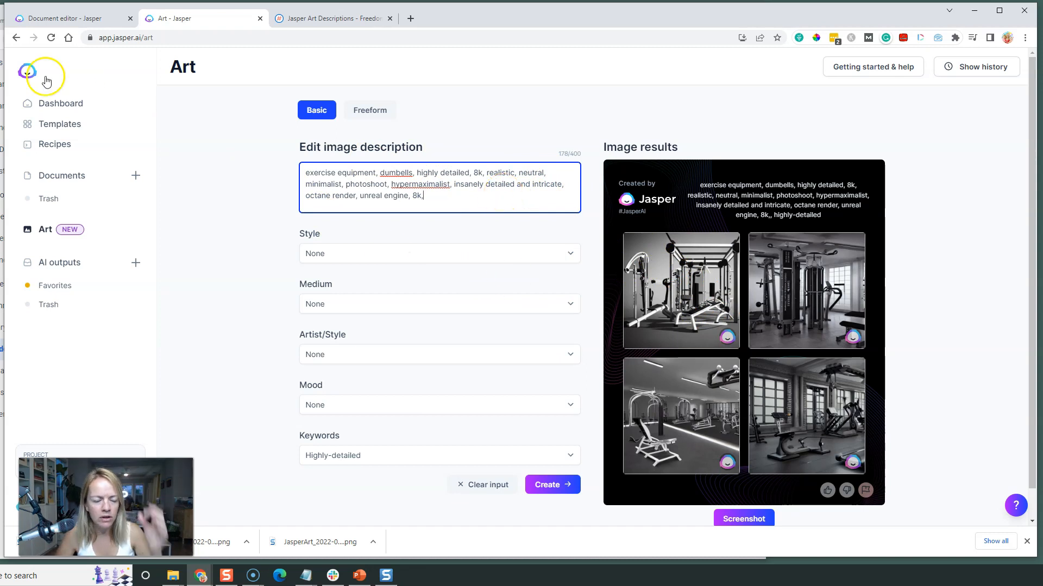
{"action": "left_click", "coordinate": [67, 19]}
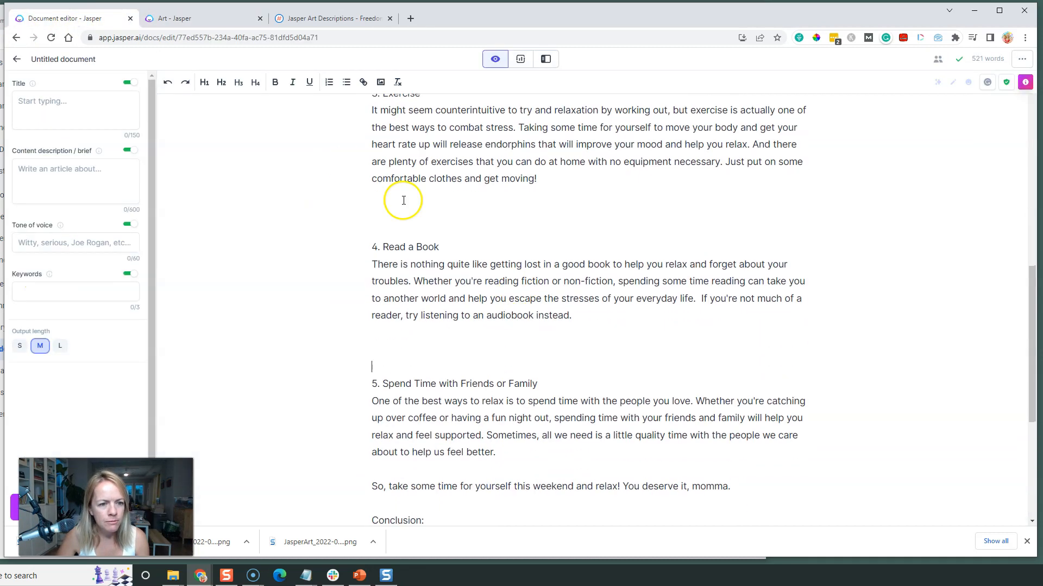
Generate stack-of-colorful-books images and download the chosen one
{"action": "left_click", "coordinate": [200, 19]}
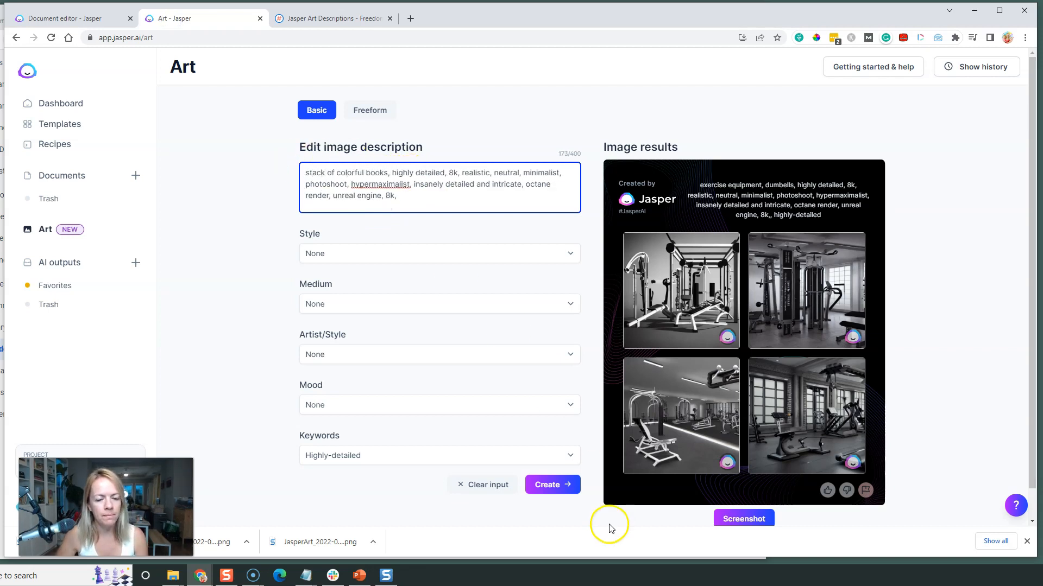
{"action": "left_click", "coordinate": [552, 485]}
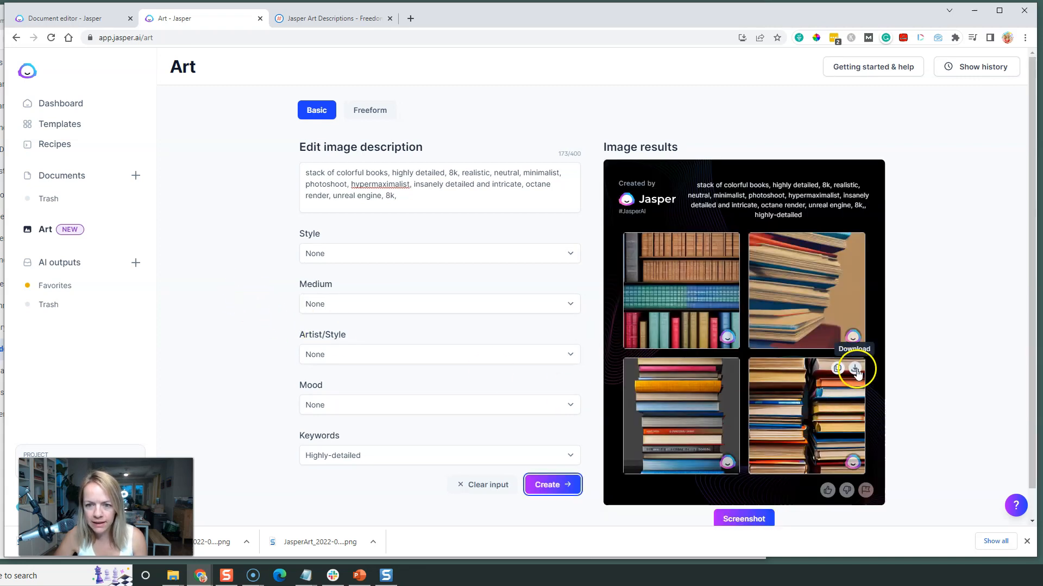
{"action": "left_click", "coordinate": [854, 369]}
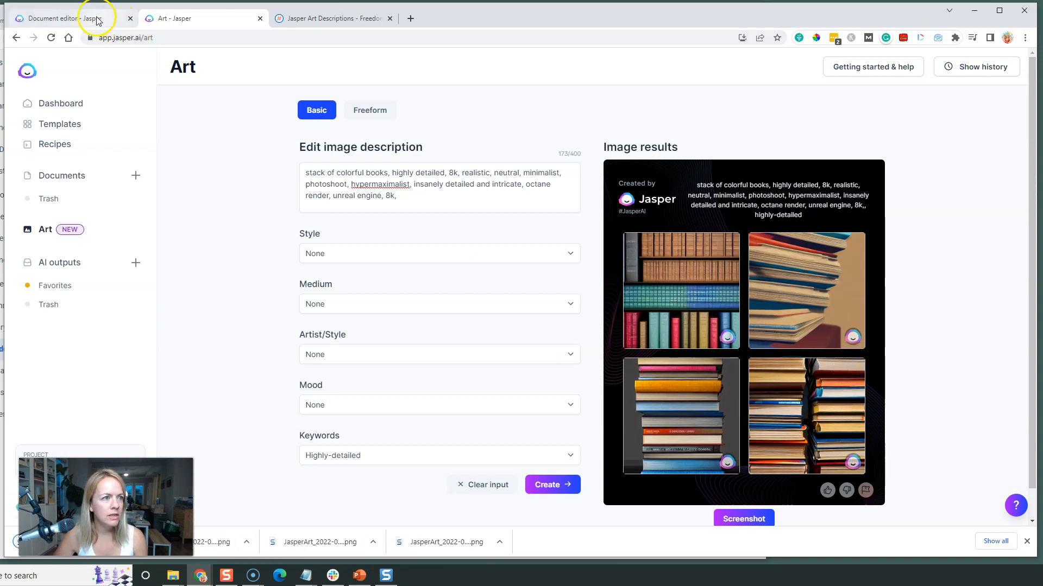
Generate 'table of lots of food' images and download the chosen food image
{"action": "left_click", "coordinate": [66, 18]}
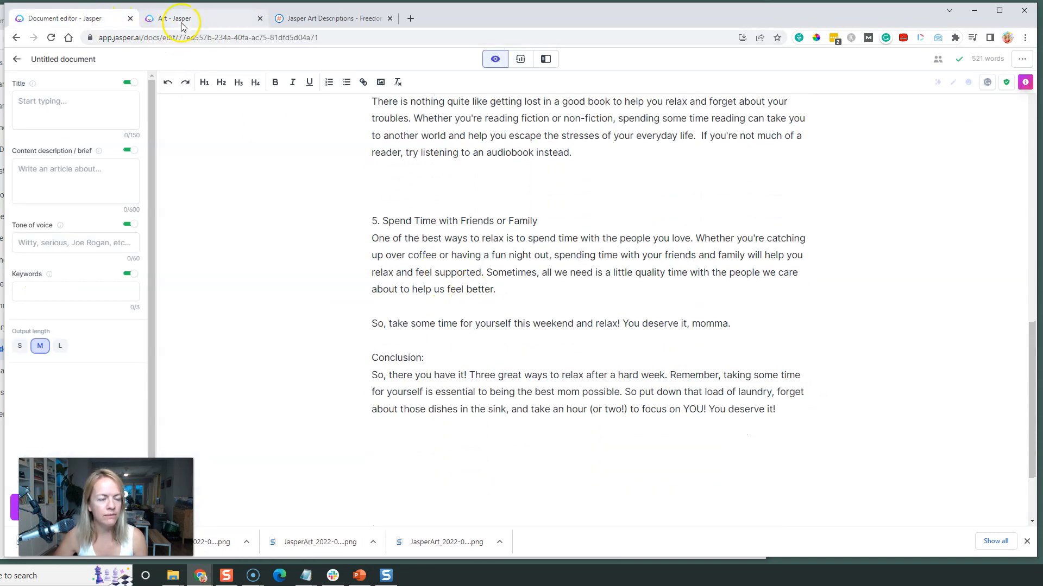
{"action": "left_click", "coordinate": [178, 18]}
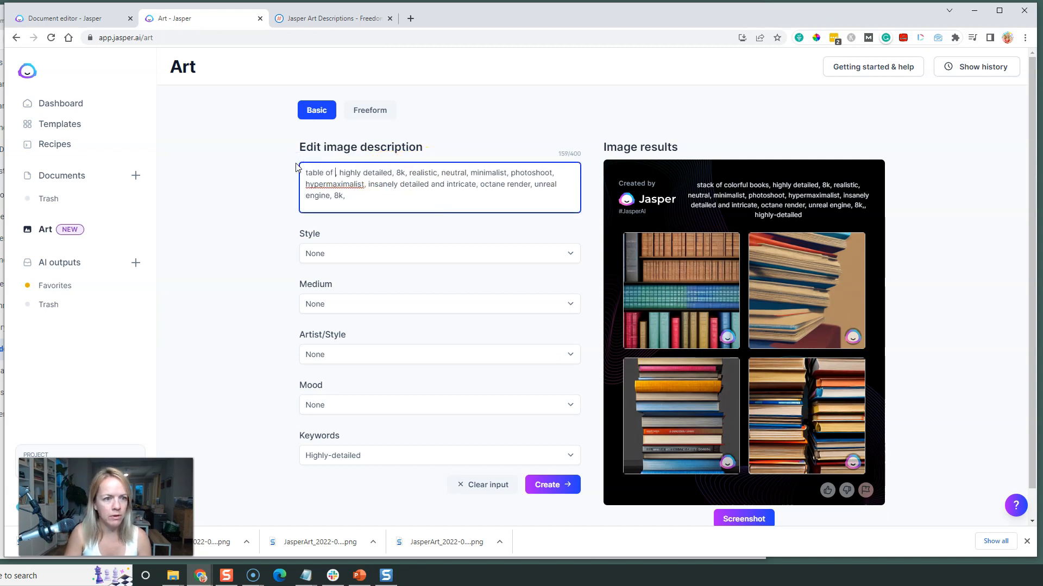
{"action": "type", "text": "food,"}
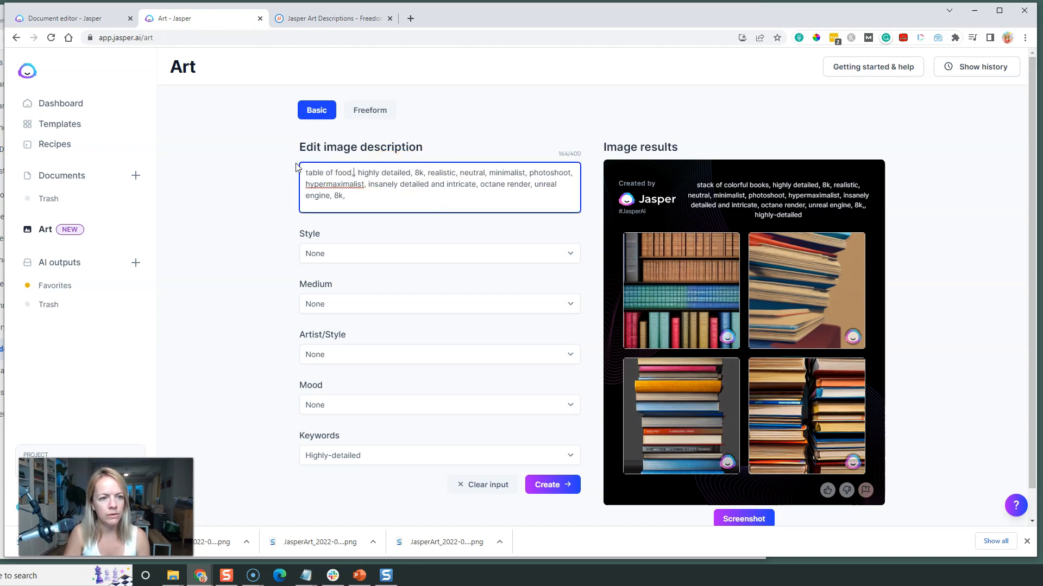
{"action": "type", "text": "lots of"}
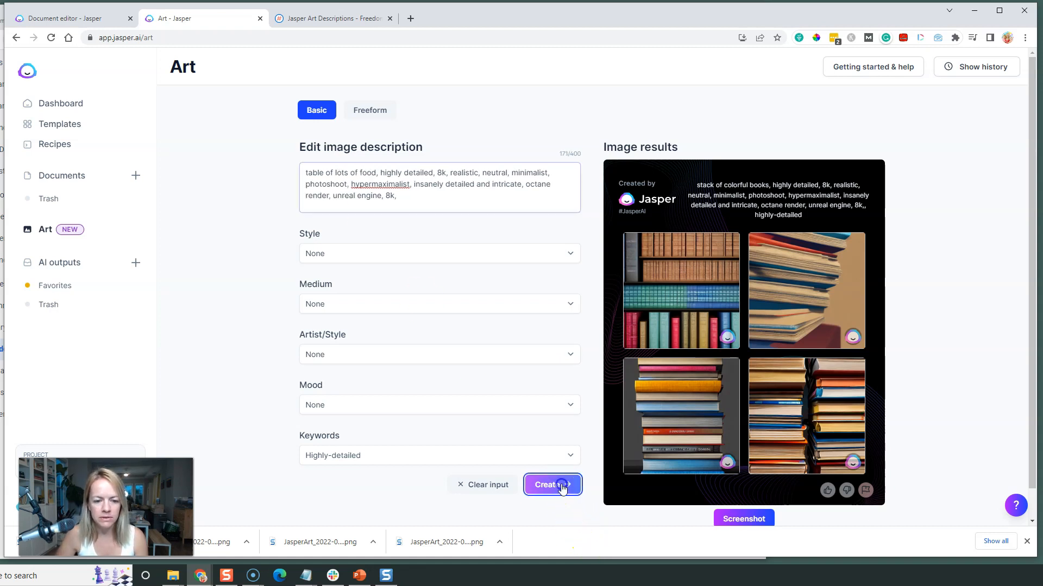
{"action": "left_click", "coordinate": [552, 484]}
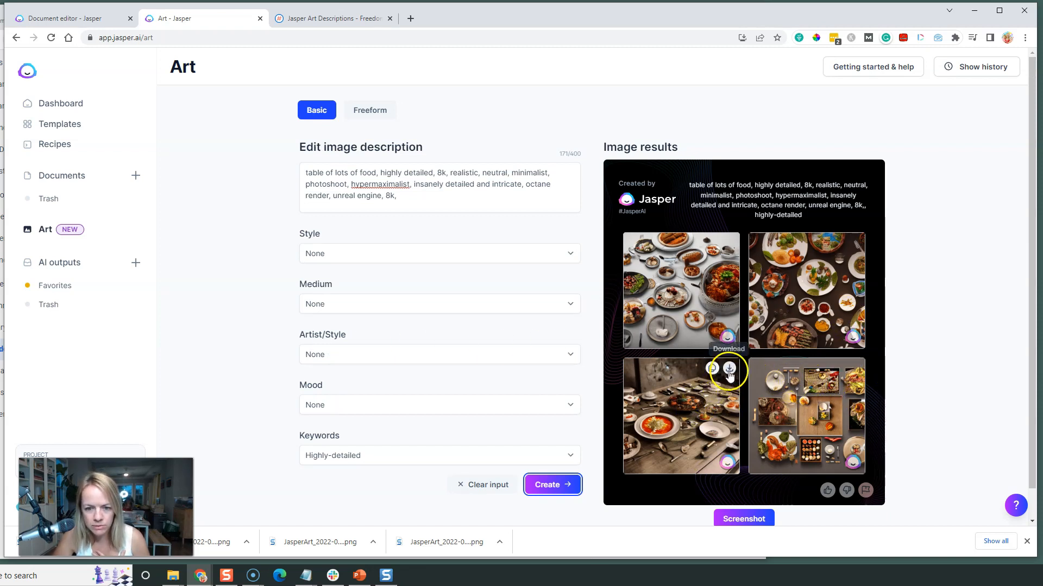
{"action": "left_click", "coordinate": [63, 19]}
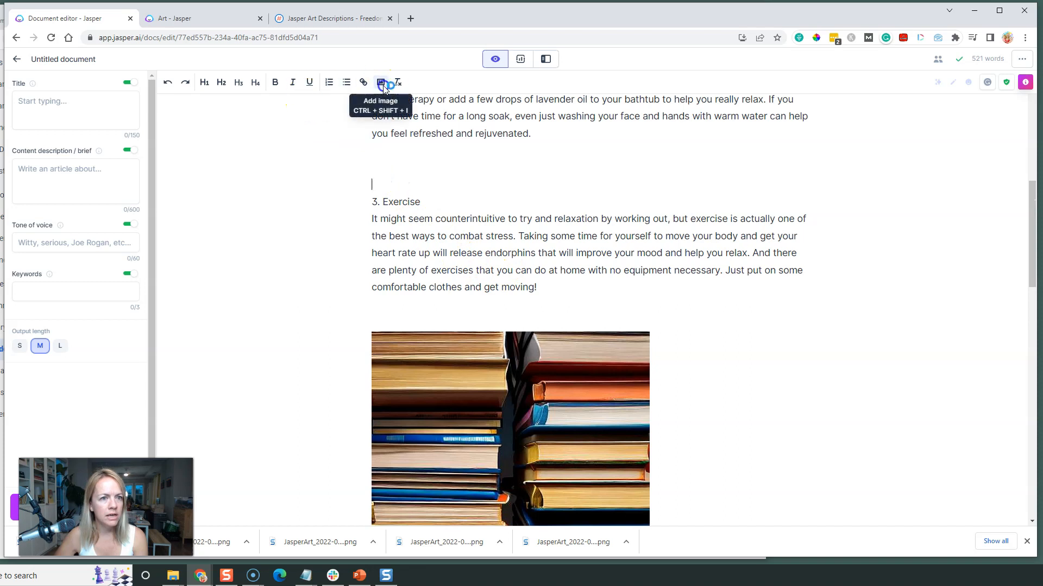
Insert the downloaded massage-table and bathtub images above their sections via Add image
{"action": "left_click", "coordinate": [381, 82]}
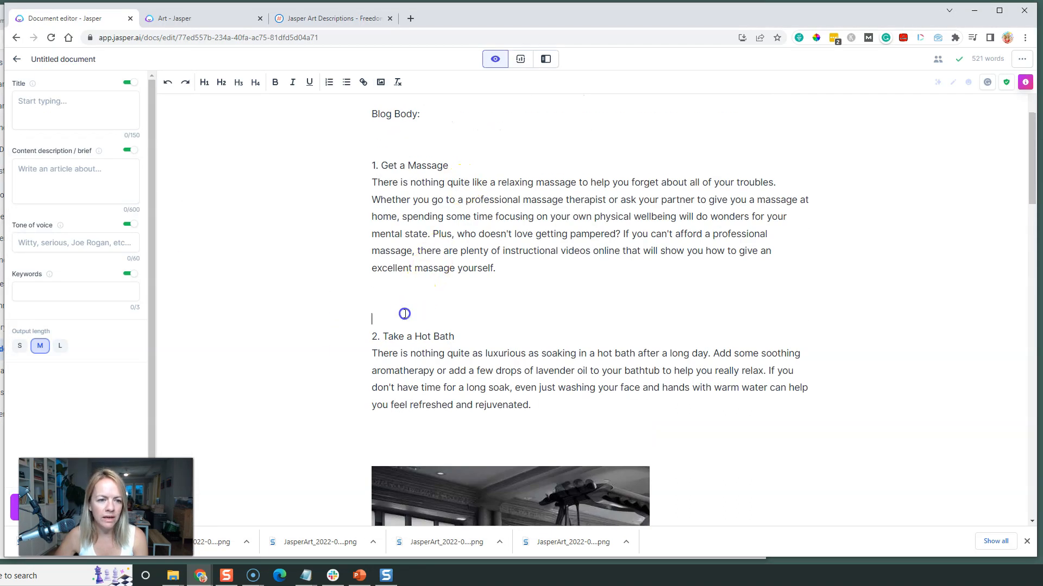
{"action": "left_click", "coordinate": [380, 82]}
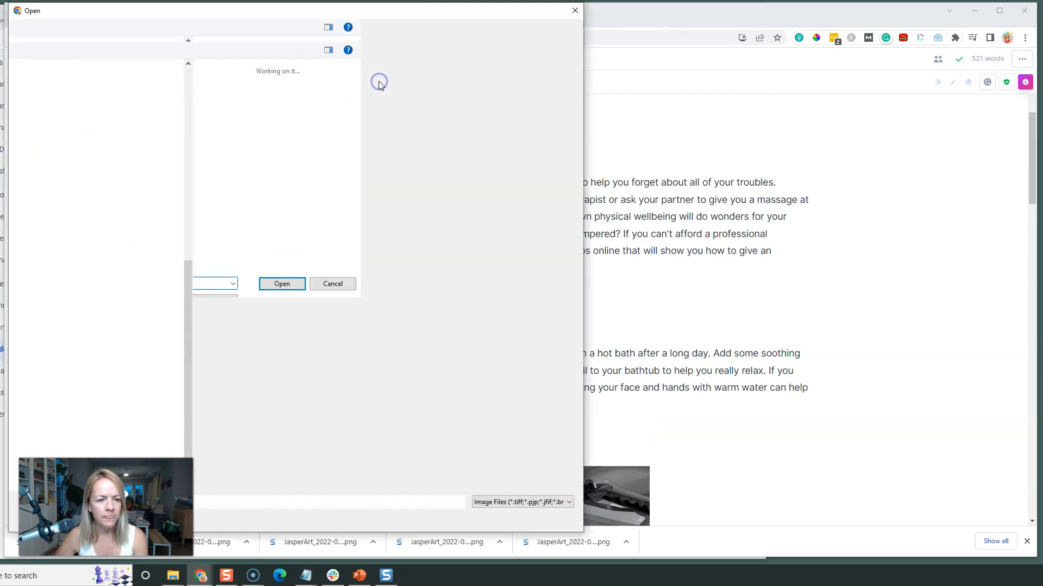
{"action": "left_click", "coordinate": [332, 284]}
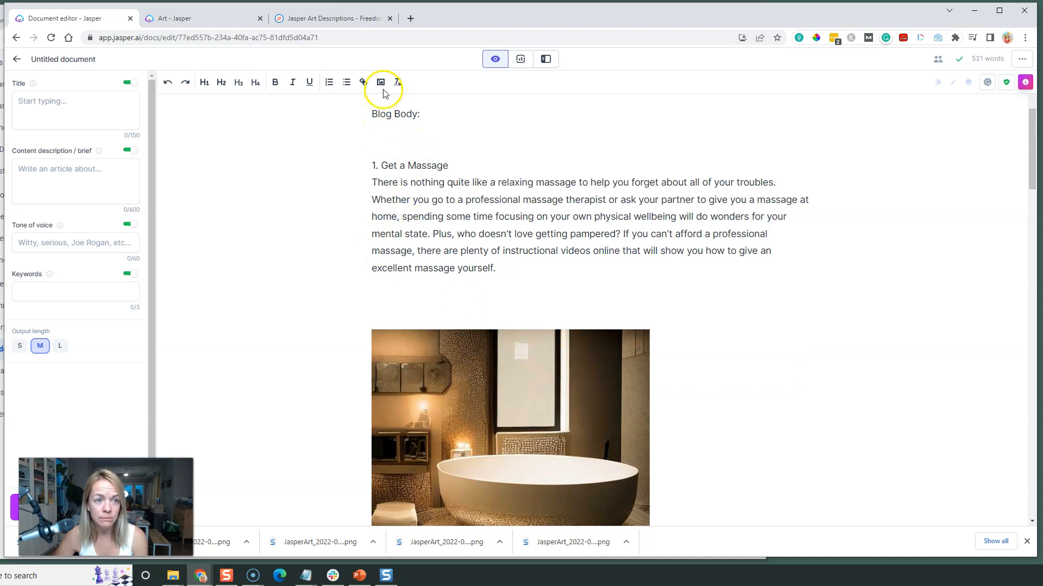
{"action": "left_click", "coordinate": [381, 81]}
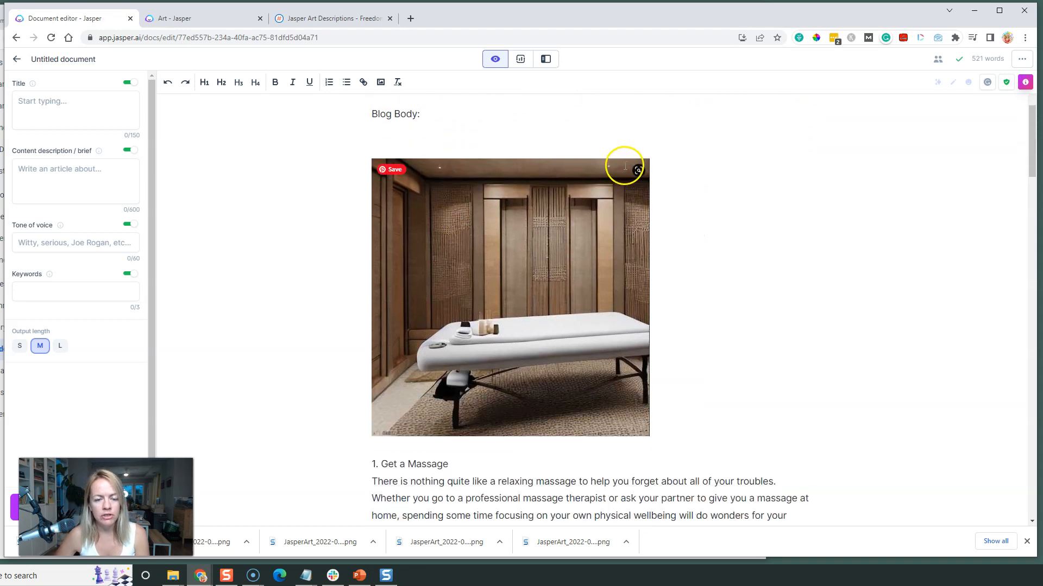
{"action": "scroll", "scroll_direction": "down", "scroll_amount": 3}
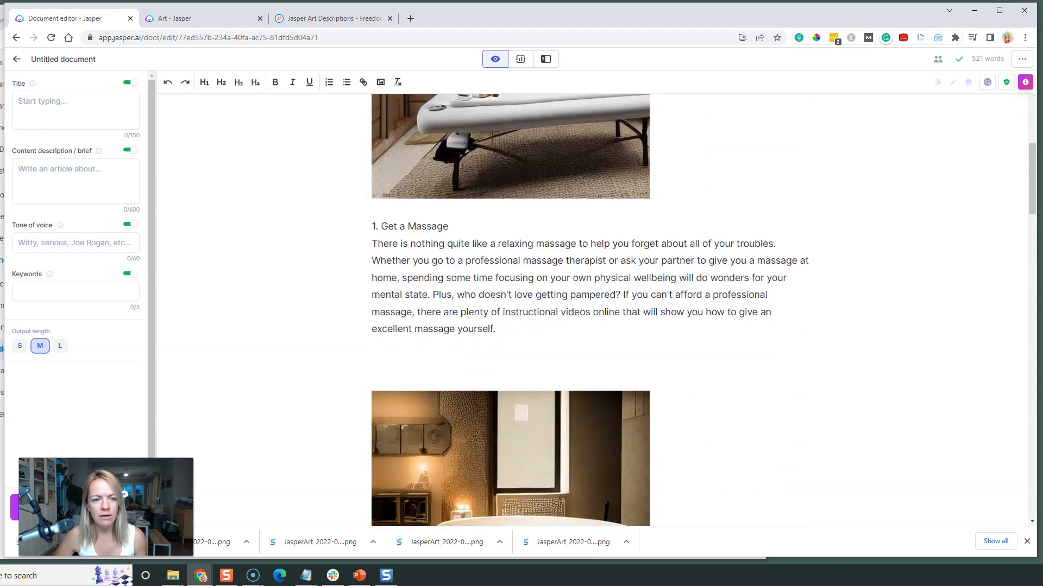
{"action": "scroll", "scroll_direction": "down", "scroll_amount": 3}
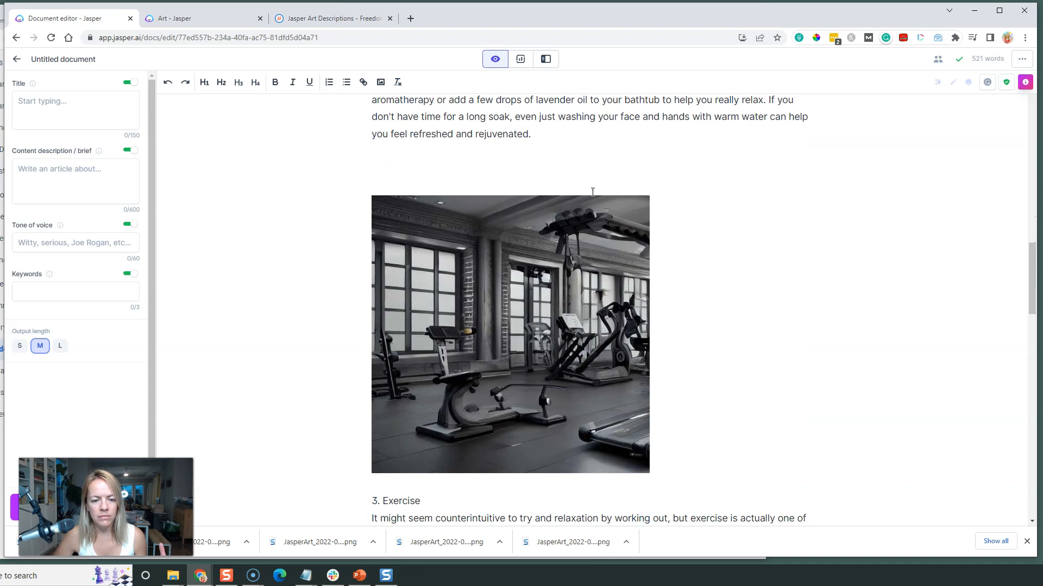
{"action": "scroll", "scroll_direction": "down", "scroll_amount": 3}
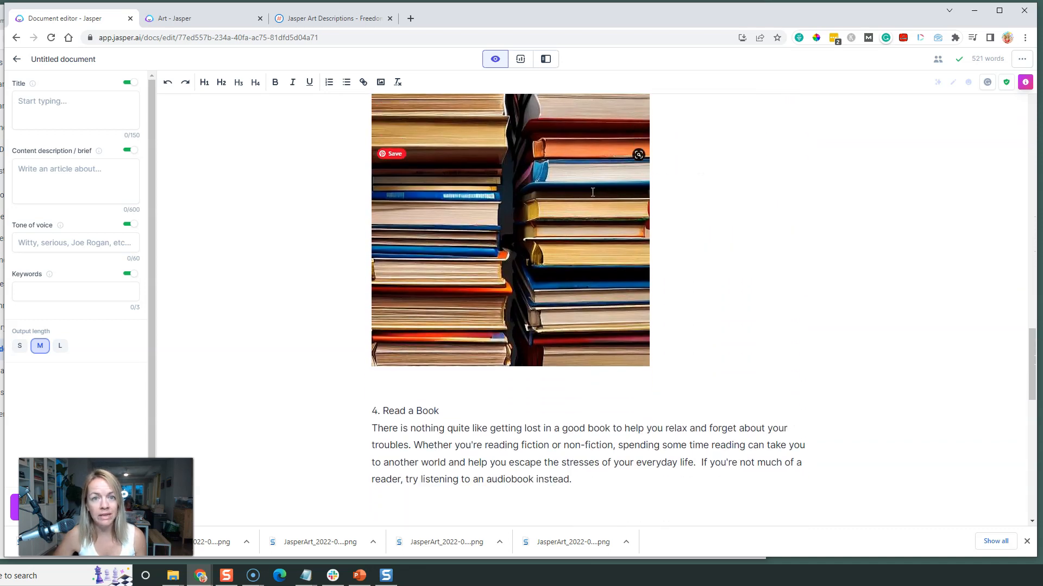
{"action": "scroll", "scroll_direction": "down", "scroll_amount": 3}
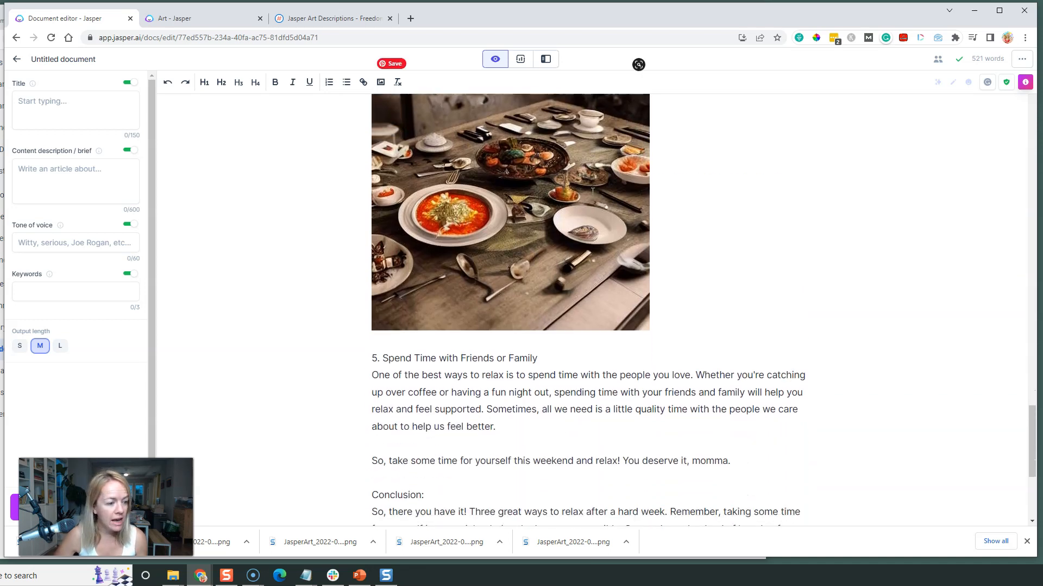
{"action": "scroll", "scroll_direction": "down", "scroll_amount": 3}
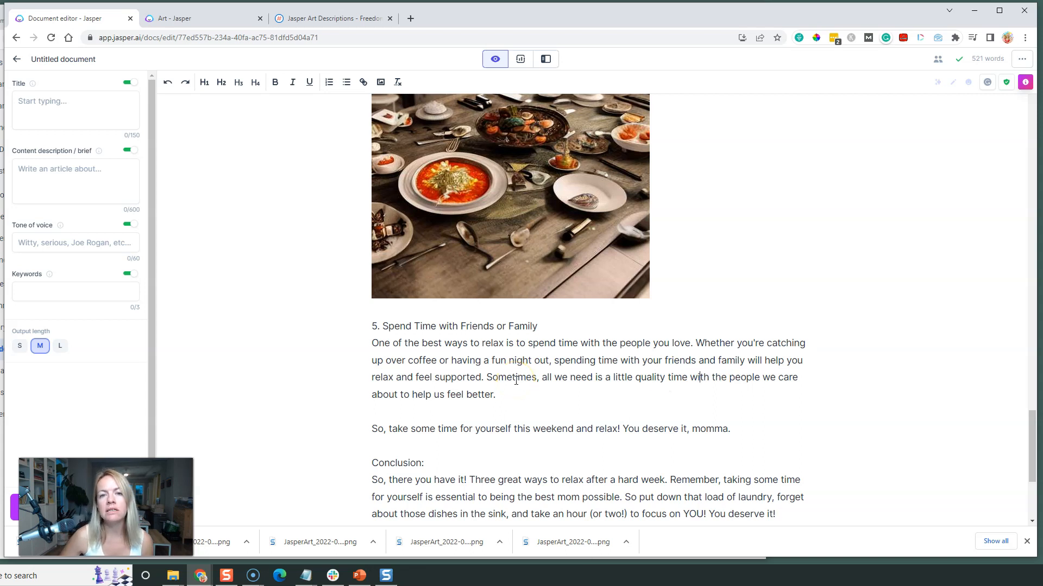
{"action": "mouse_move", "coordinate": [563, 409]}
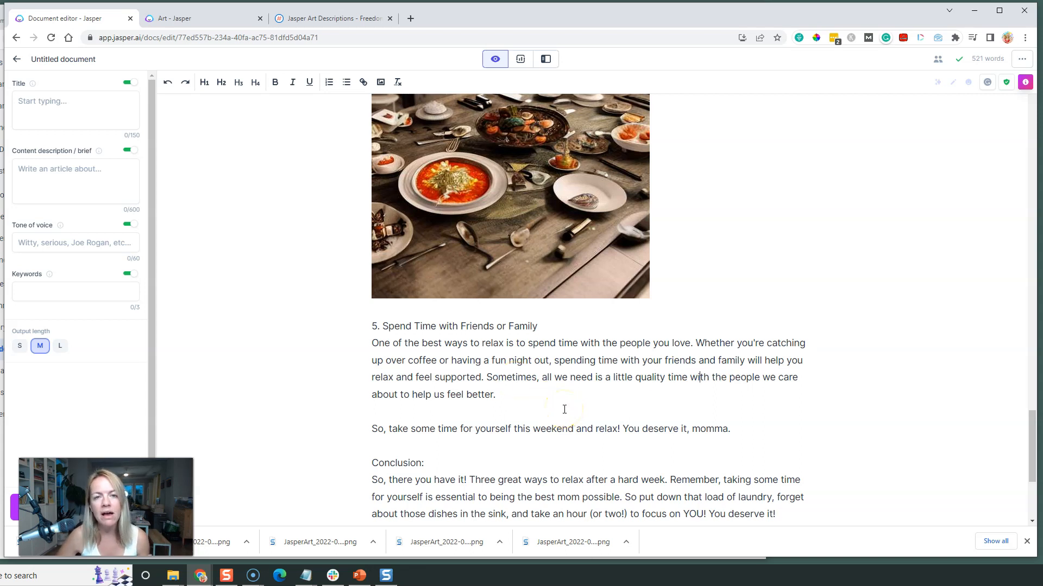